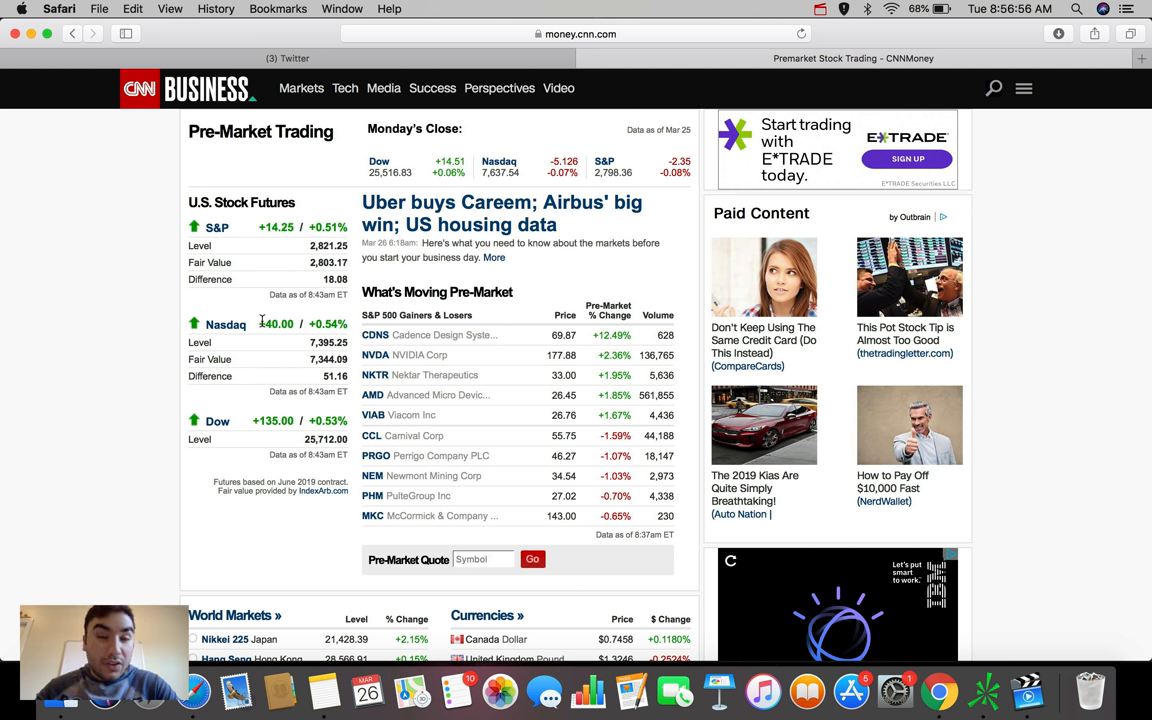
mouse_move(750, 108)
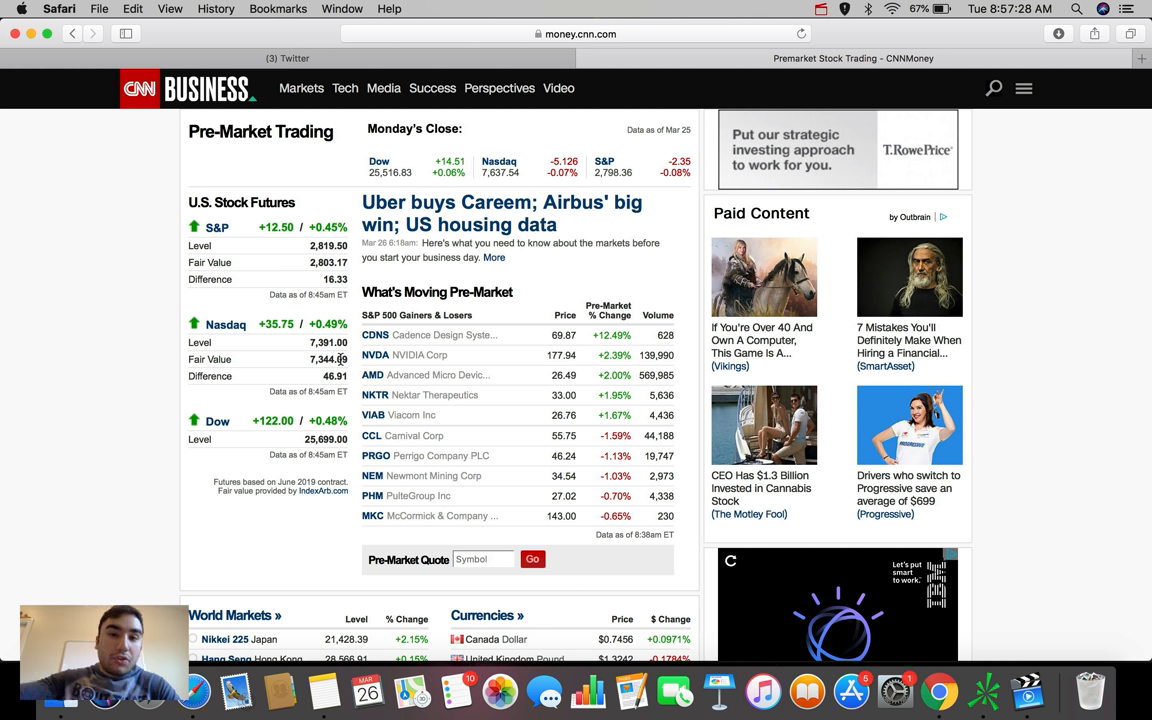
mouse_move(984, 690)
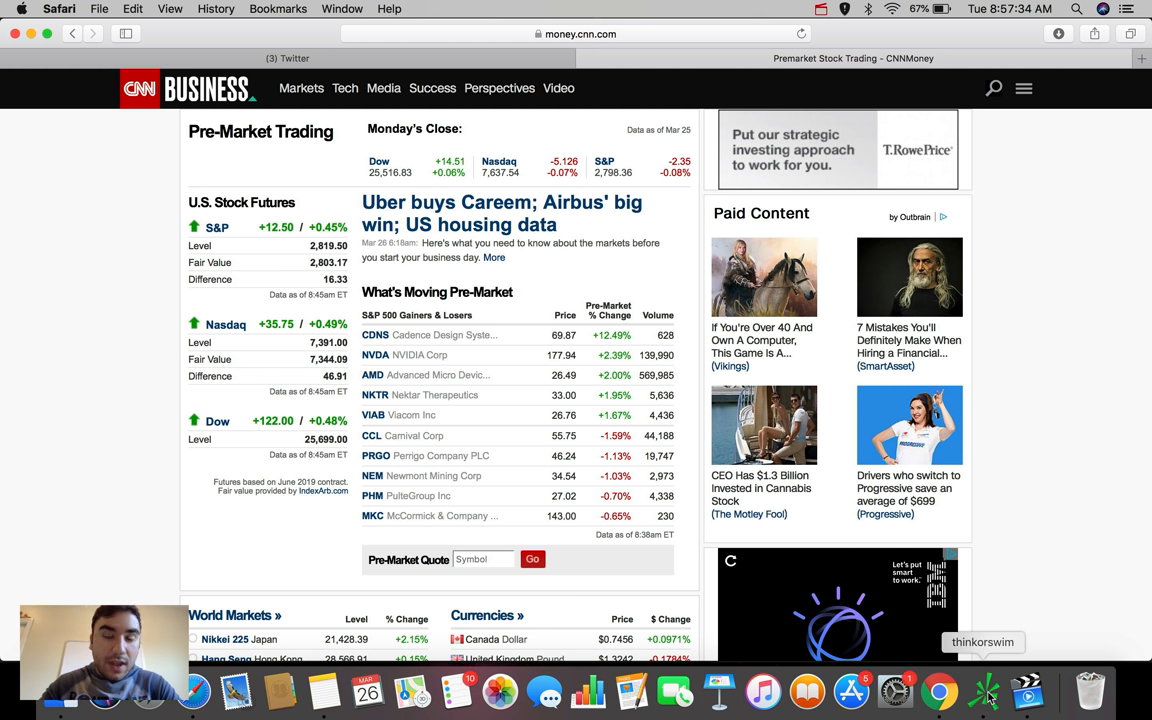
- Bring up the thinkorswim TSLA chart and set its time frame to 180 D:4h
left_click(984, 690)
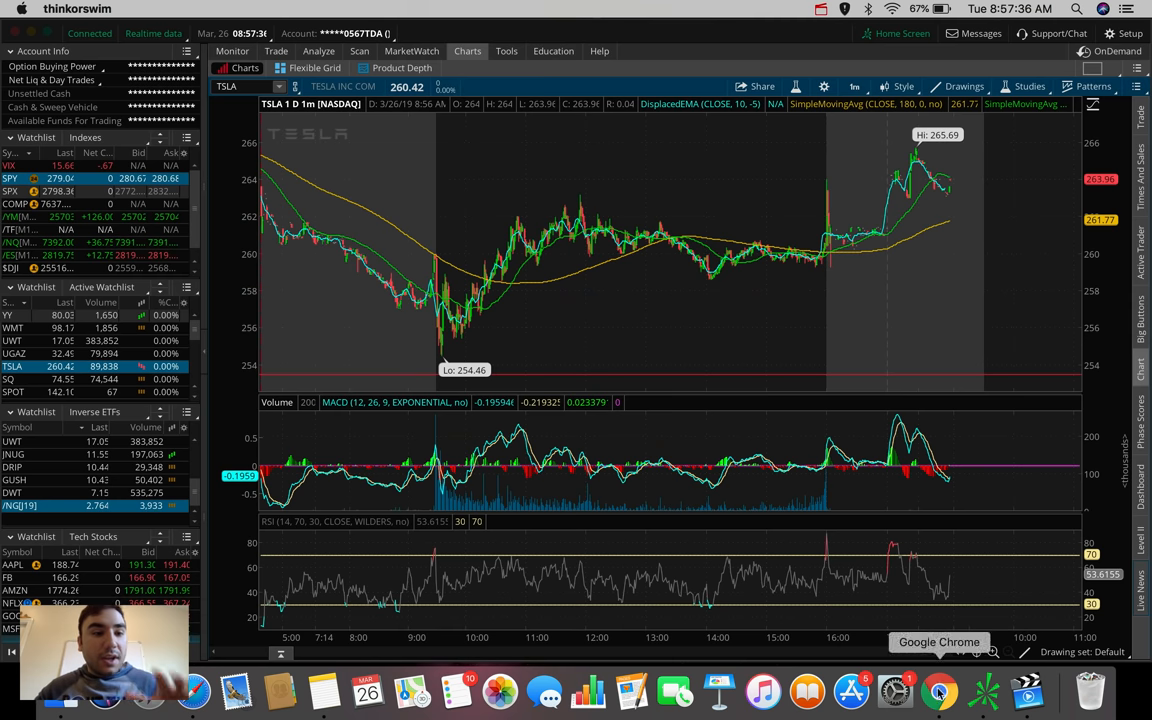
mouse_move(456, 428)
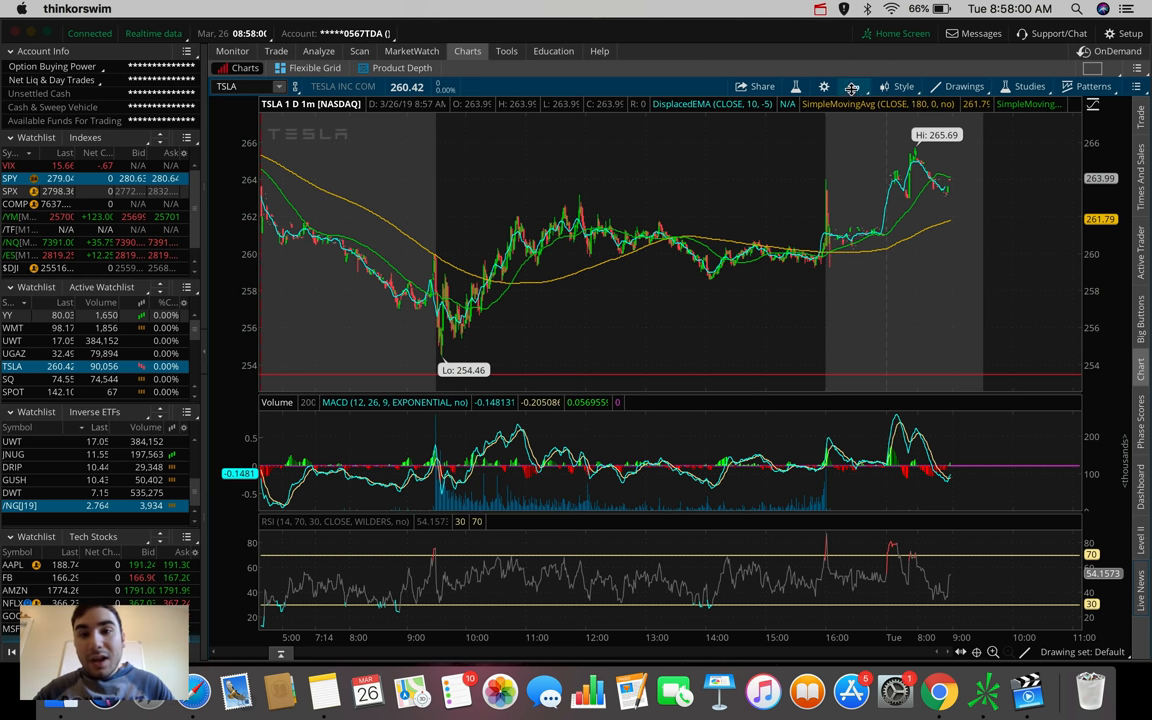
left_click(852, 86)
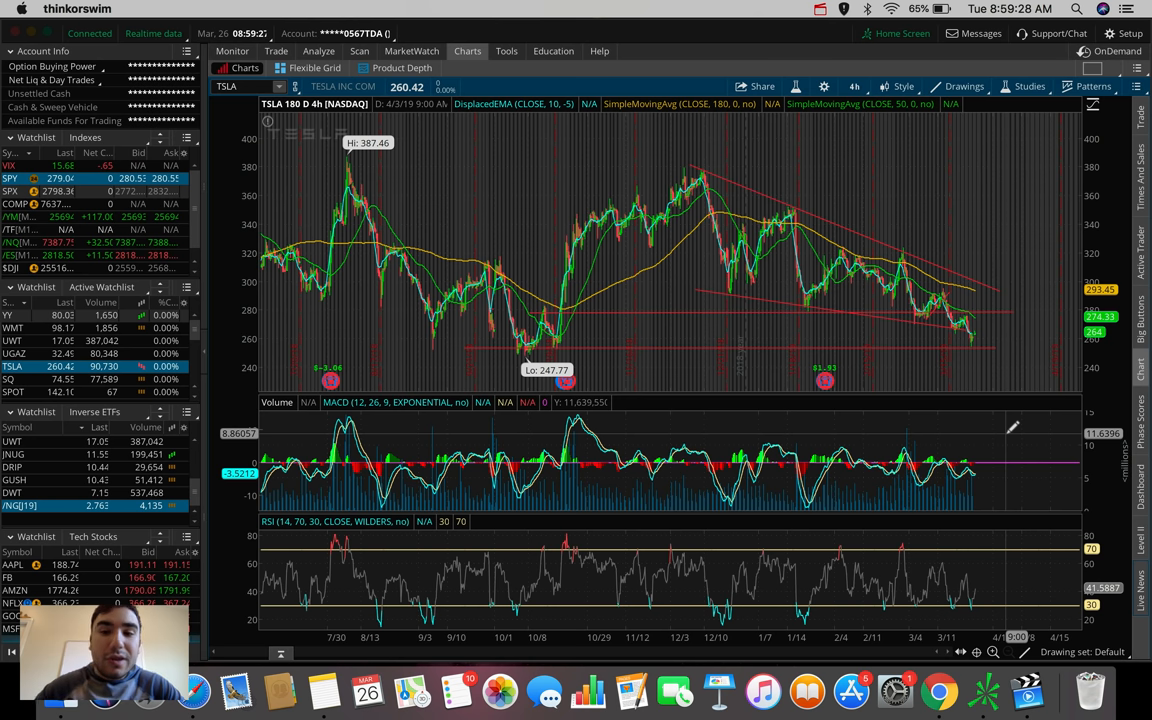
mouse_move(752, 204)
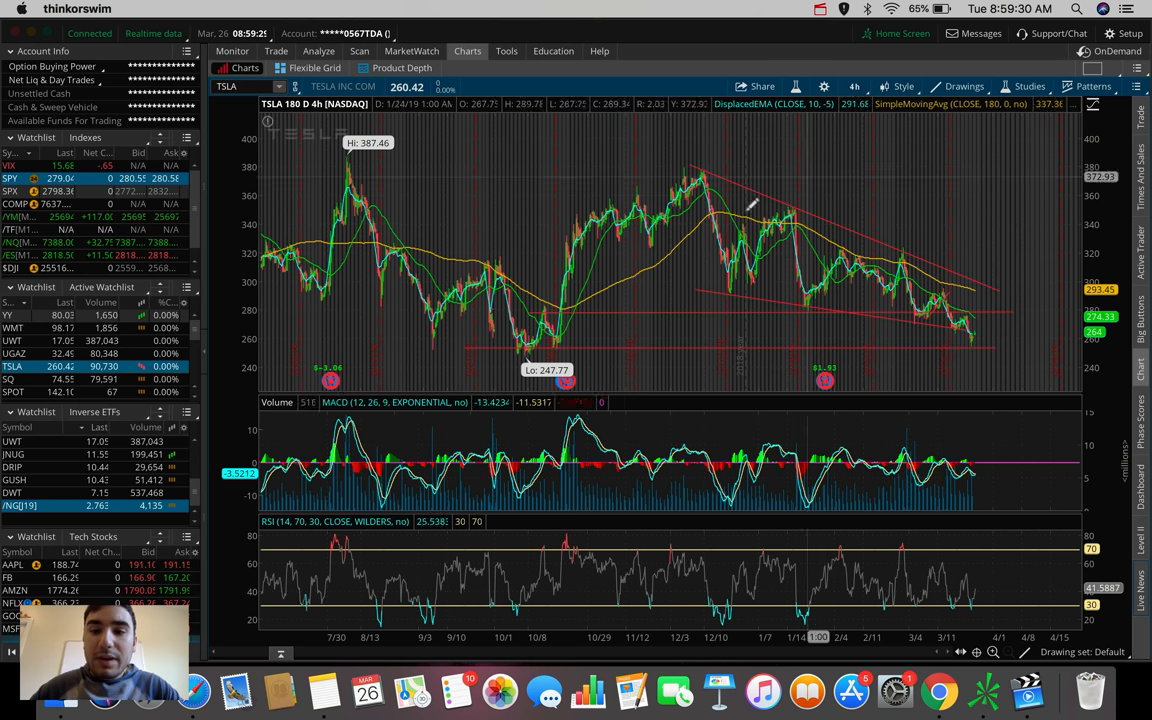
left_click(856, 86)
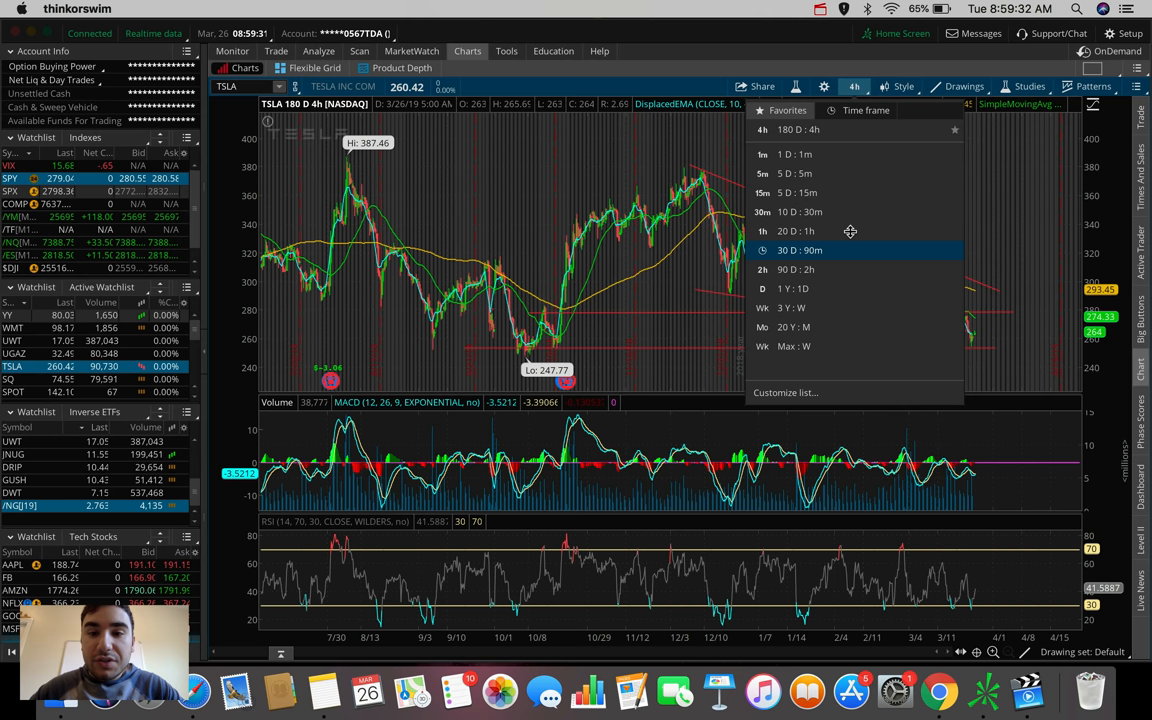
left_click(792, 232)
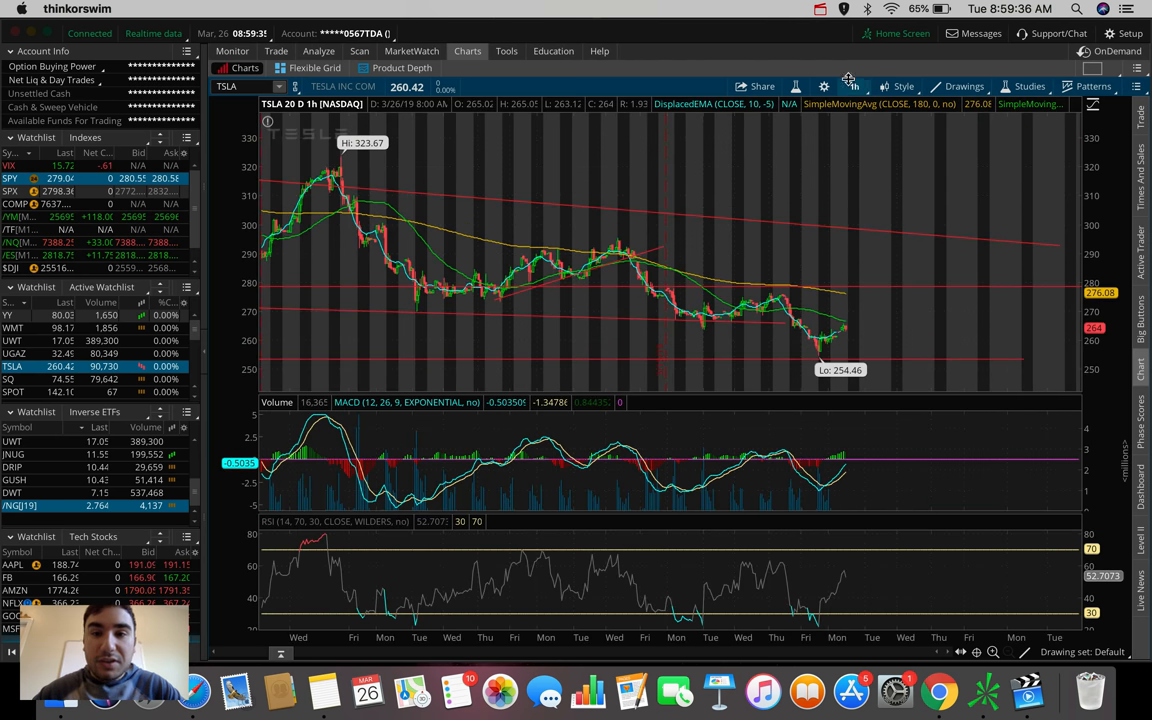
left_click(854, 86)
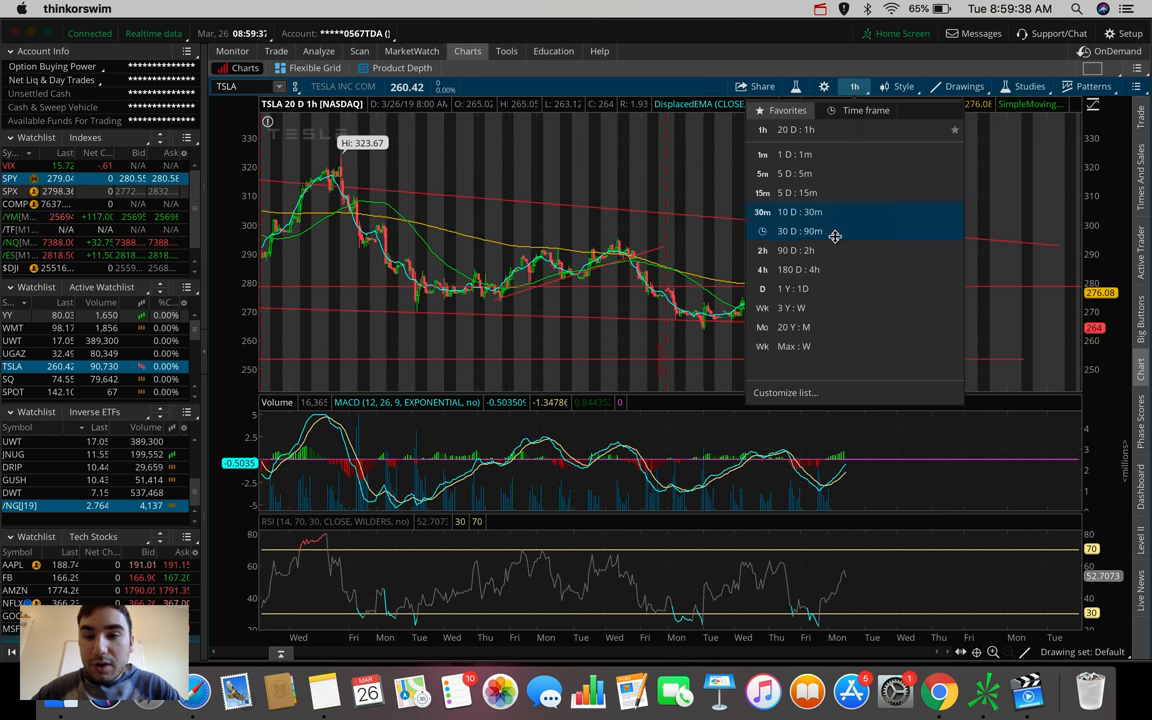
left_click(800, 232)
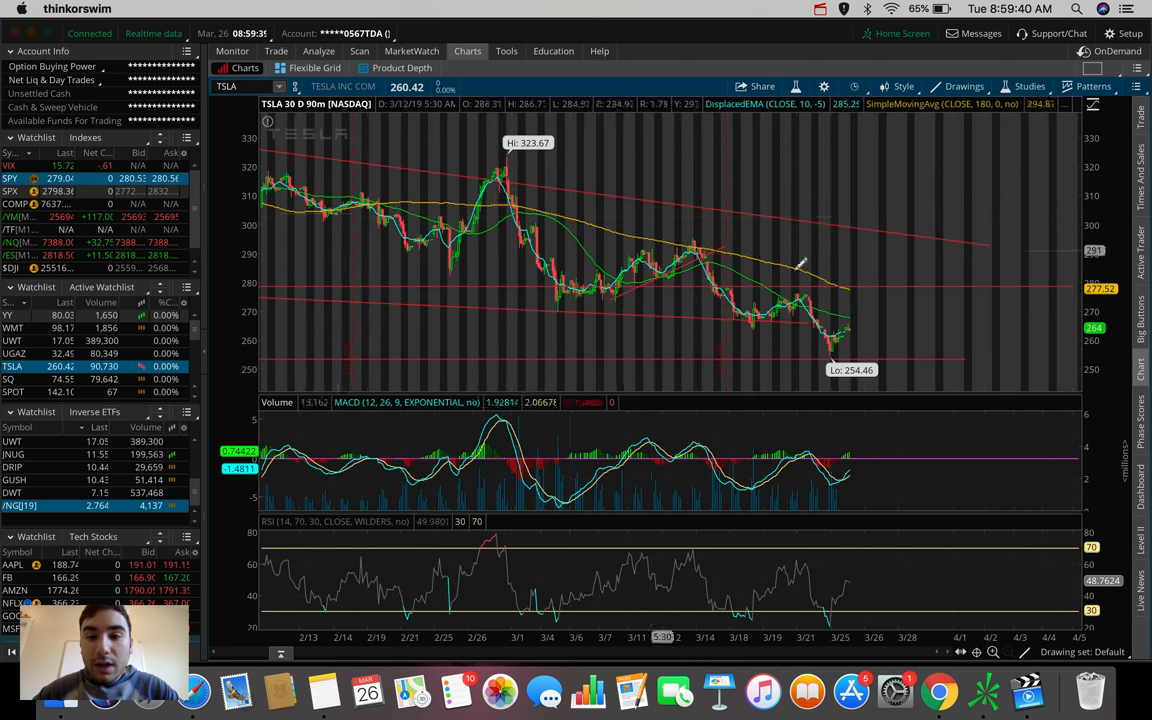
left_click(856, 86)
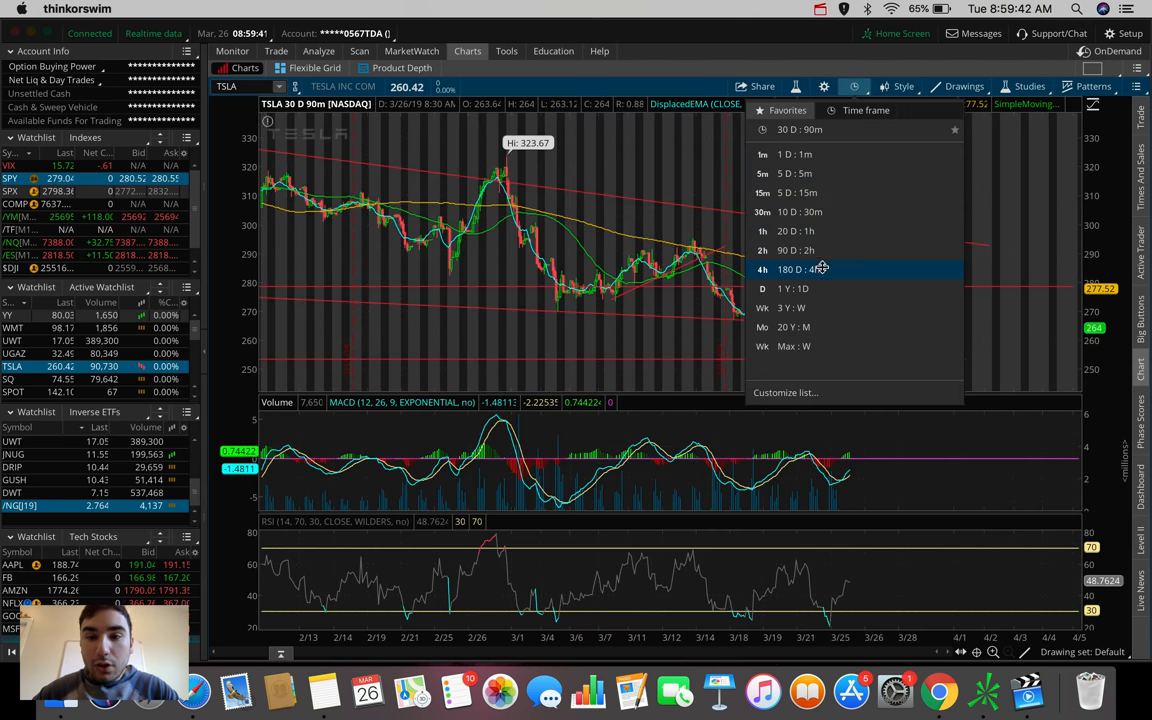
left_click(790, 268)
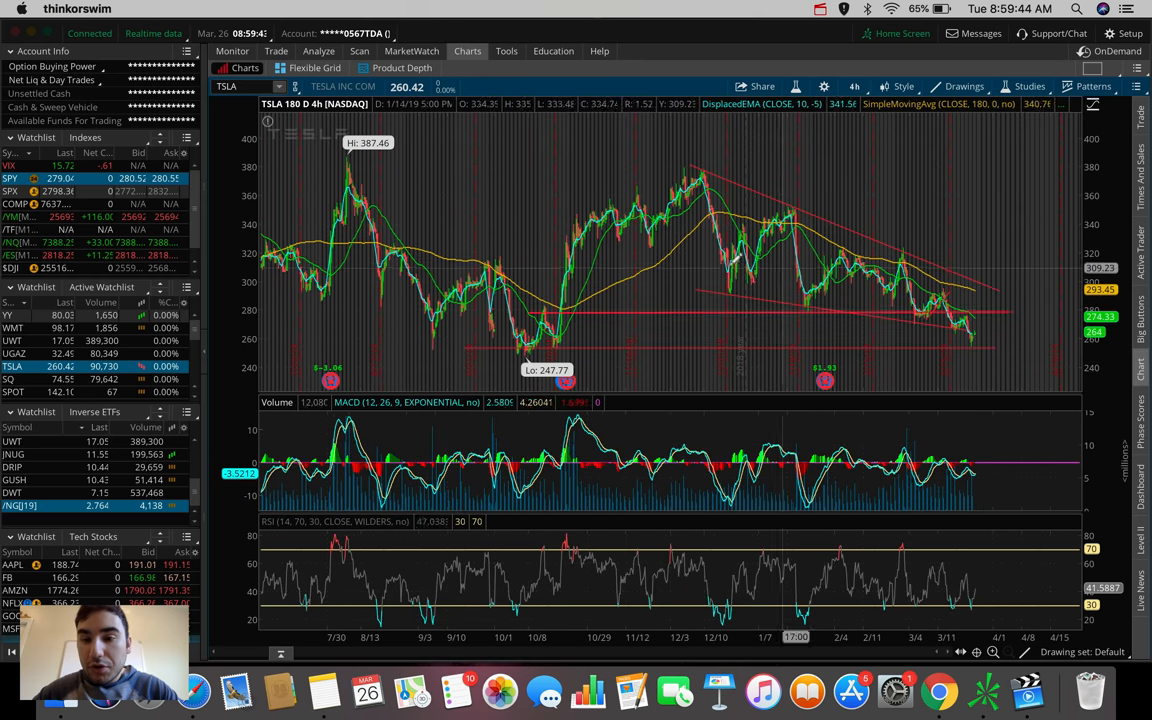
mouse_move(964, 324)
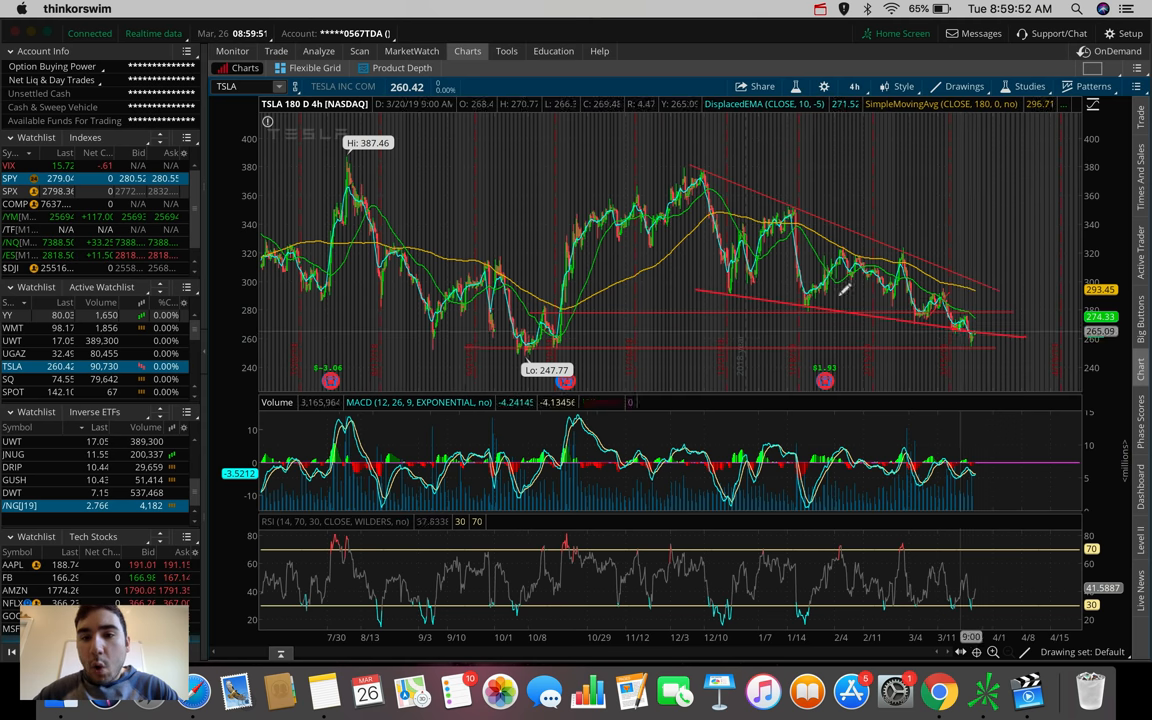
mouse_move(824, 284)
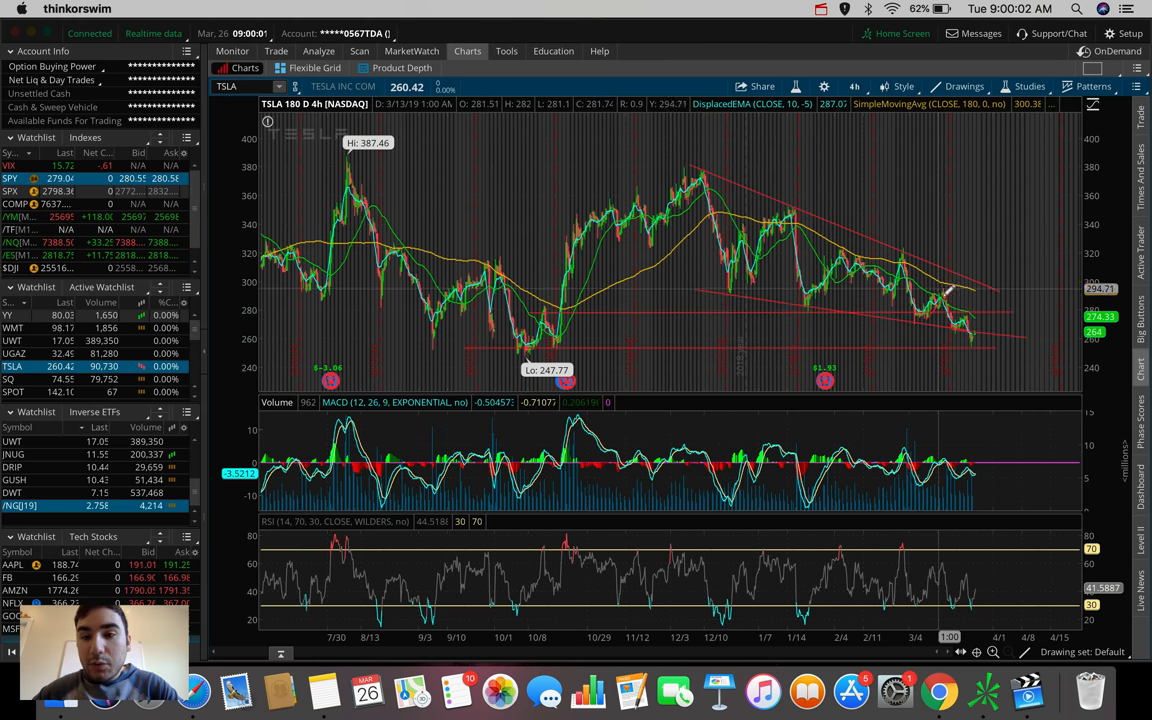
mouse_move(944, 320)
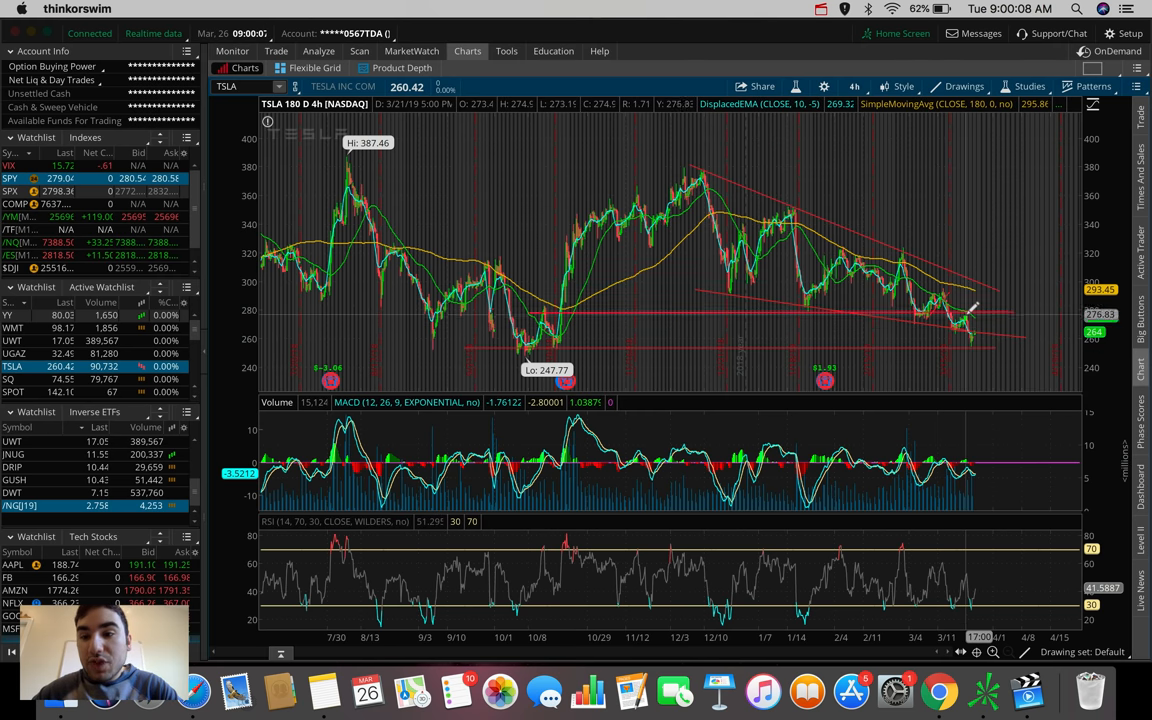
mouse_move(976, 322)
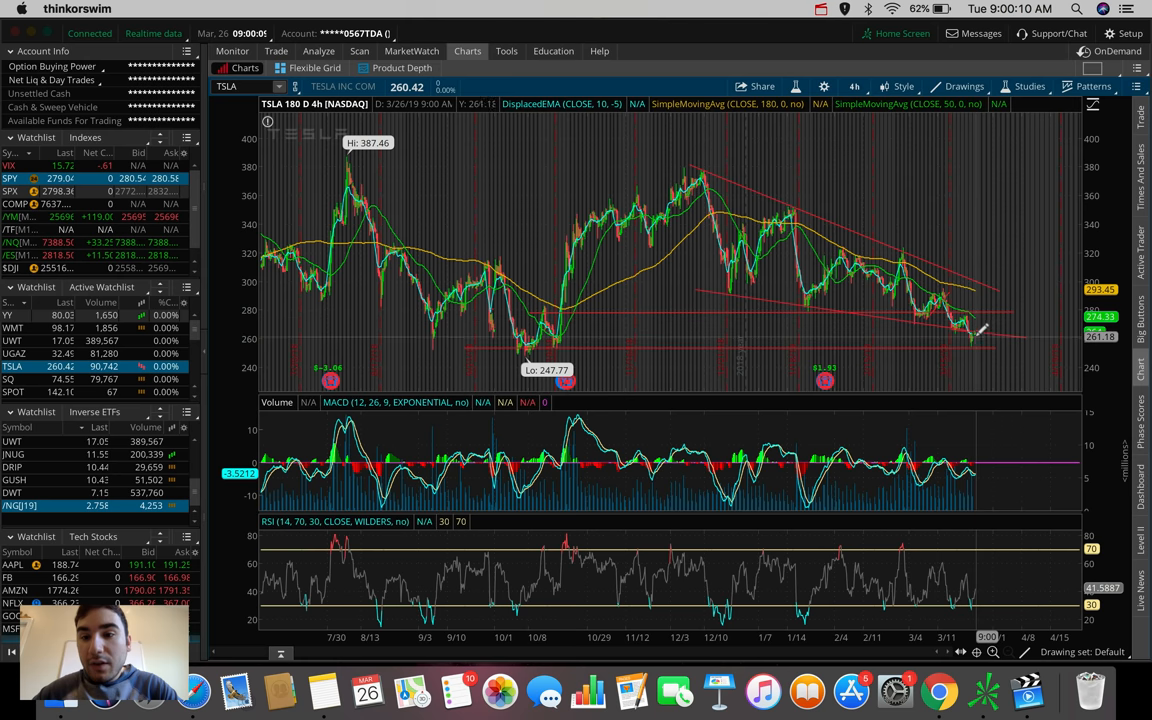
mouse_move(976, 324)
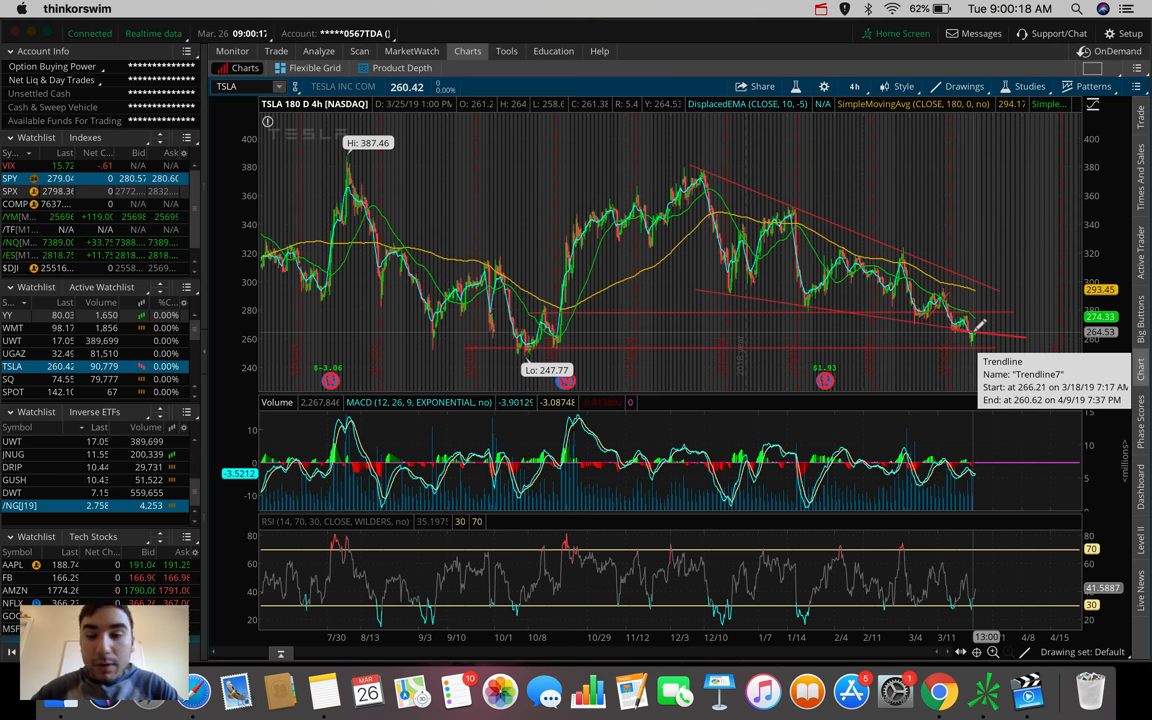
mouse_move(984, 290)
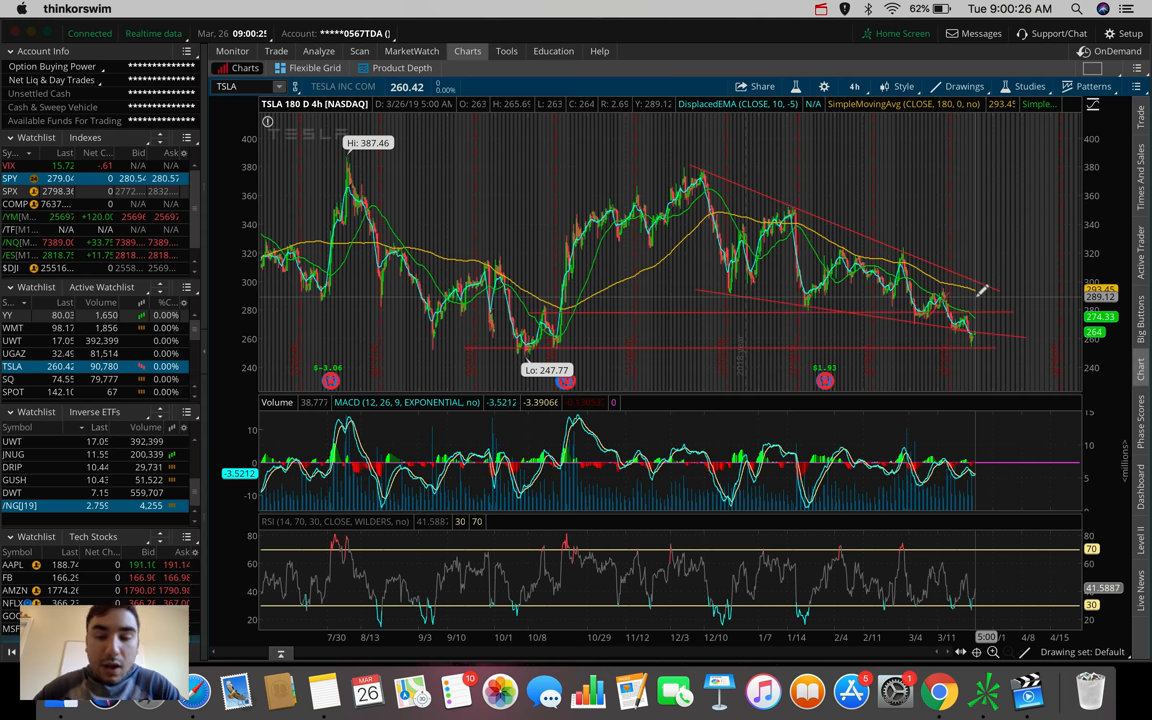
mouse_move(984, 324)
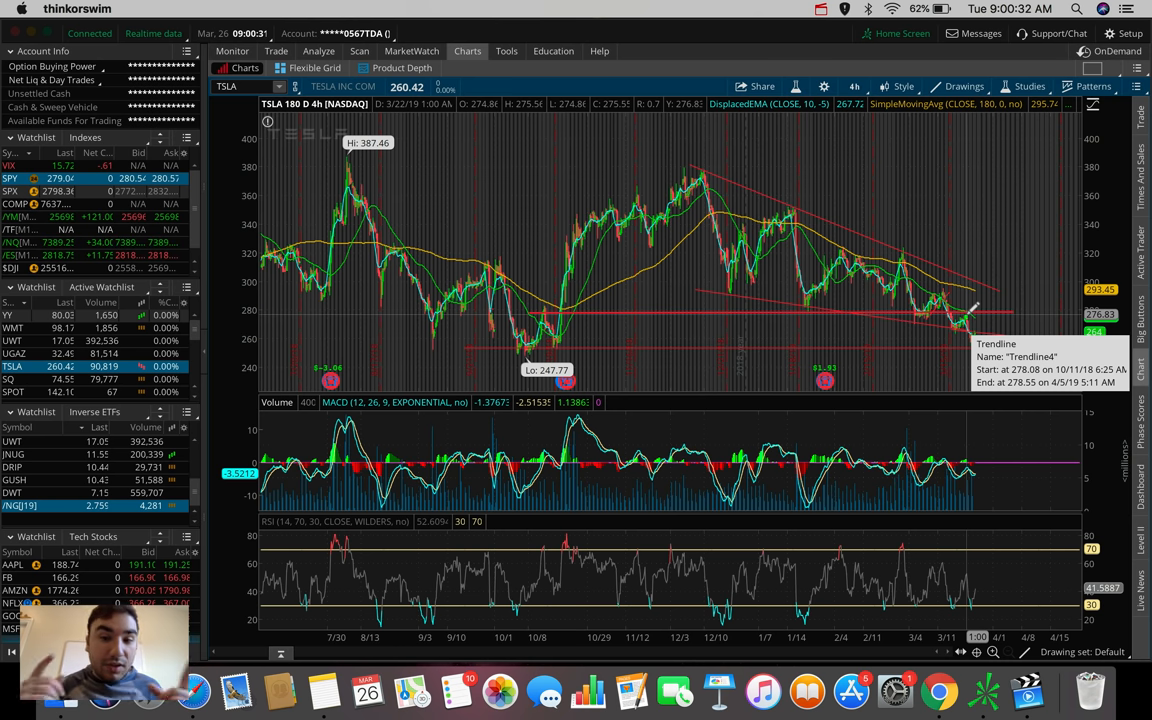
mouse_move(984, 330)
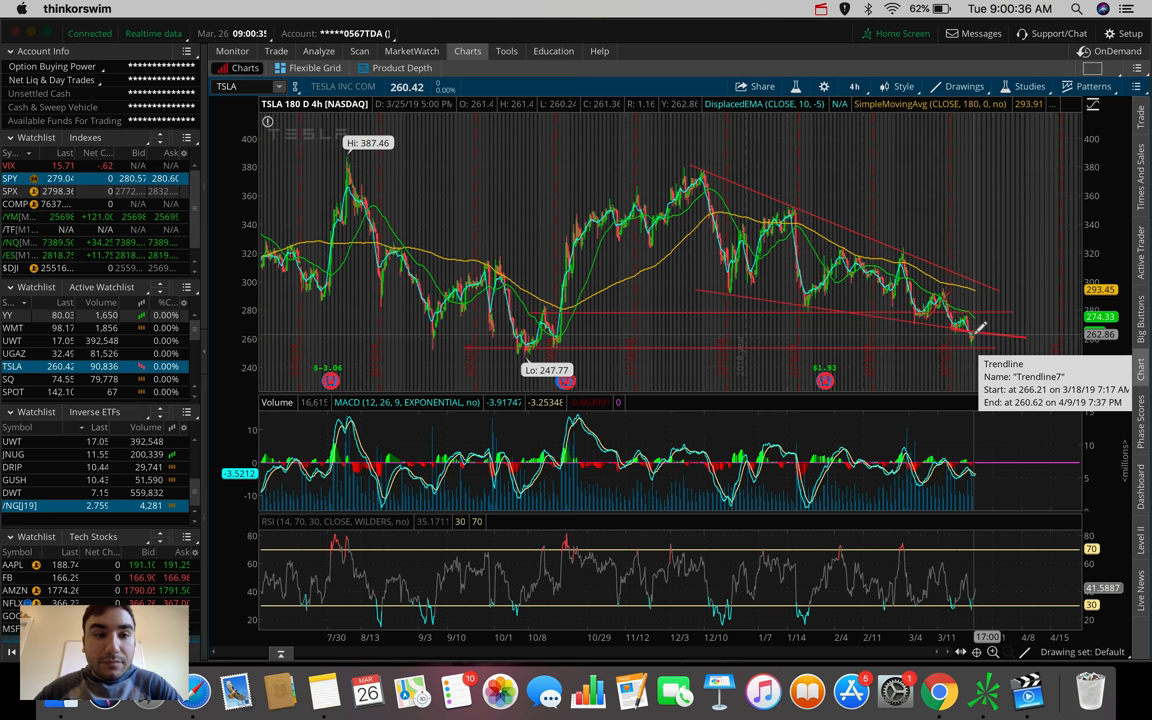
mouse_move(980, 320)
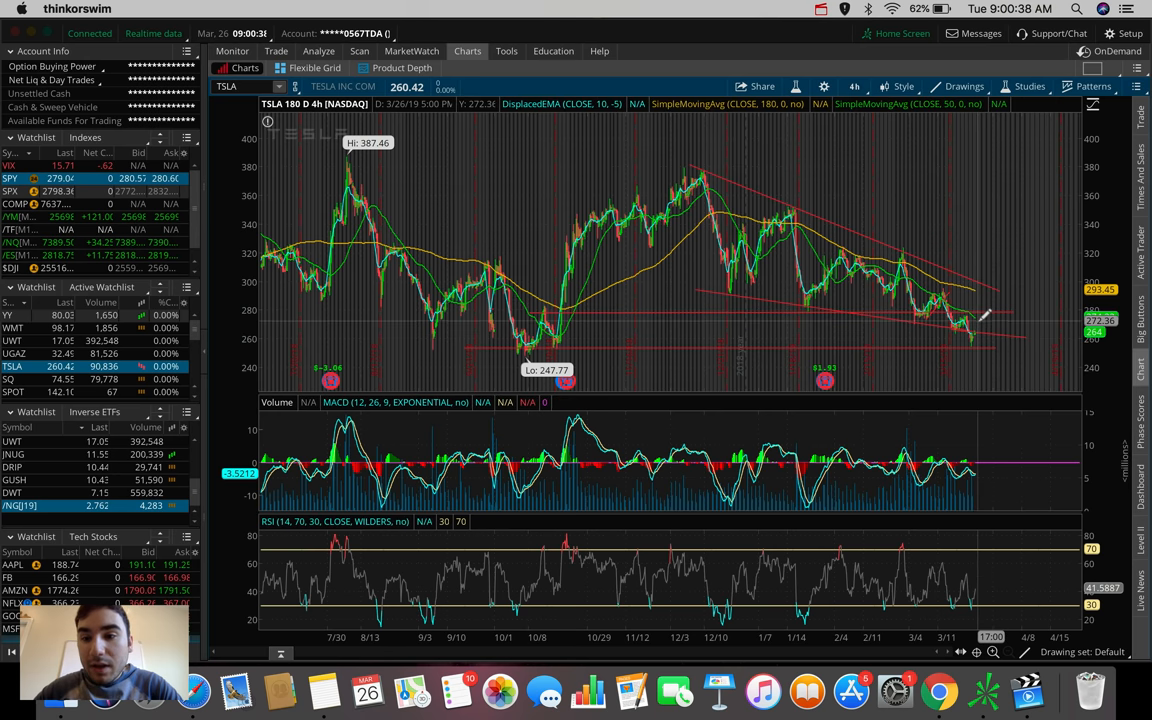
mouse_move(988, 320)
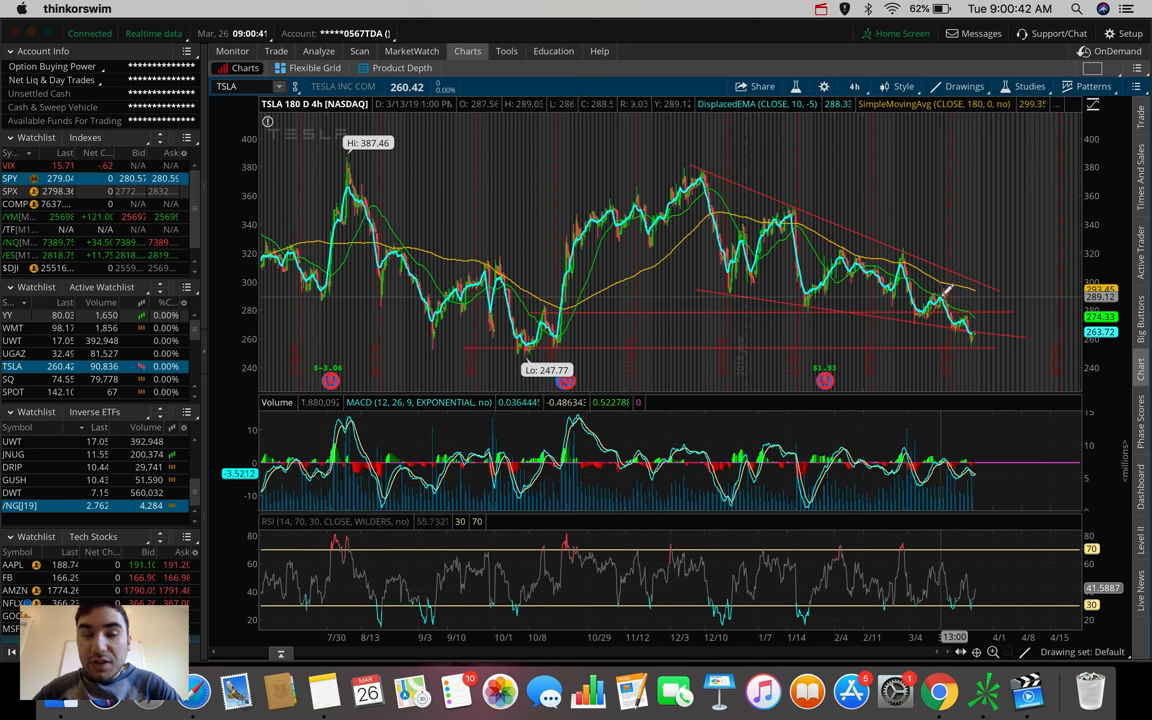
mouse_move(956, 300)
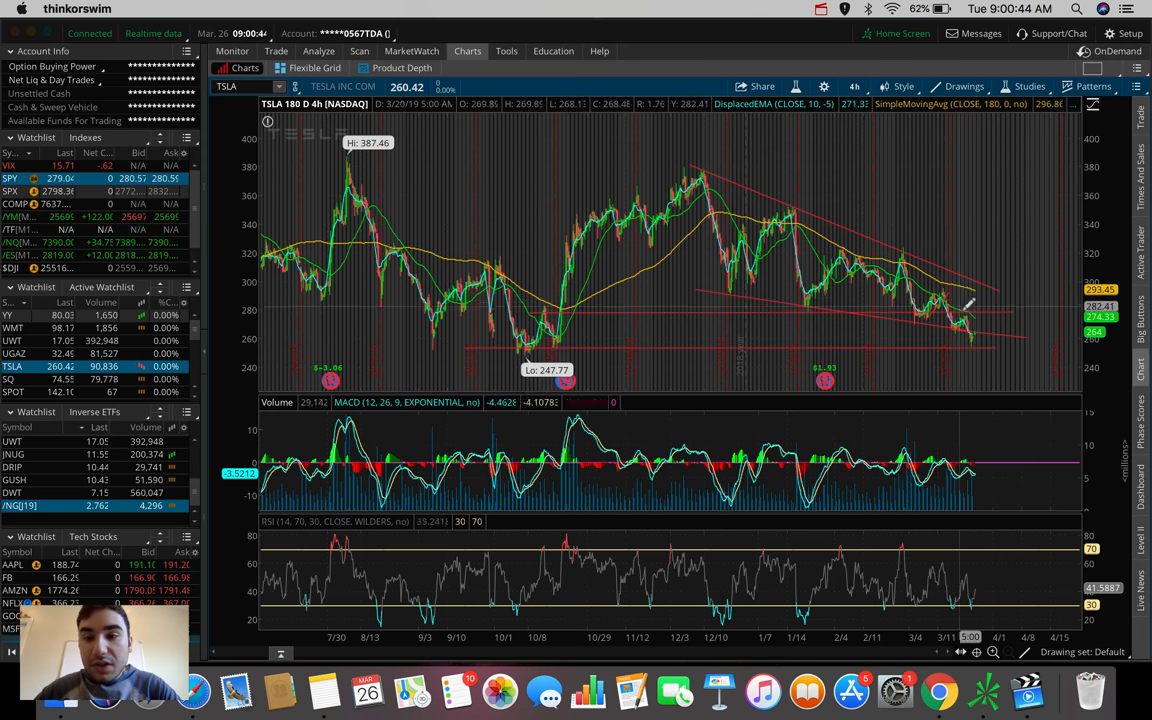
mouse_move(976, 324)
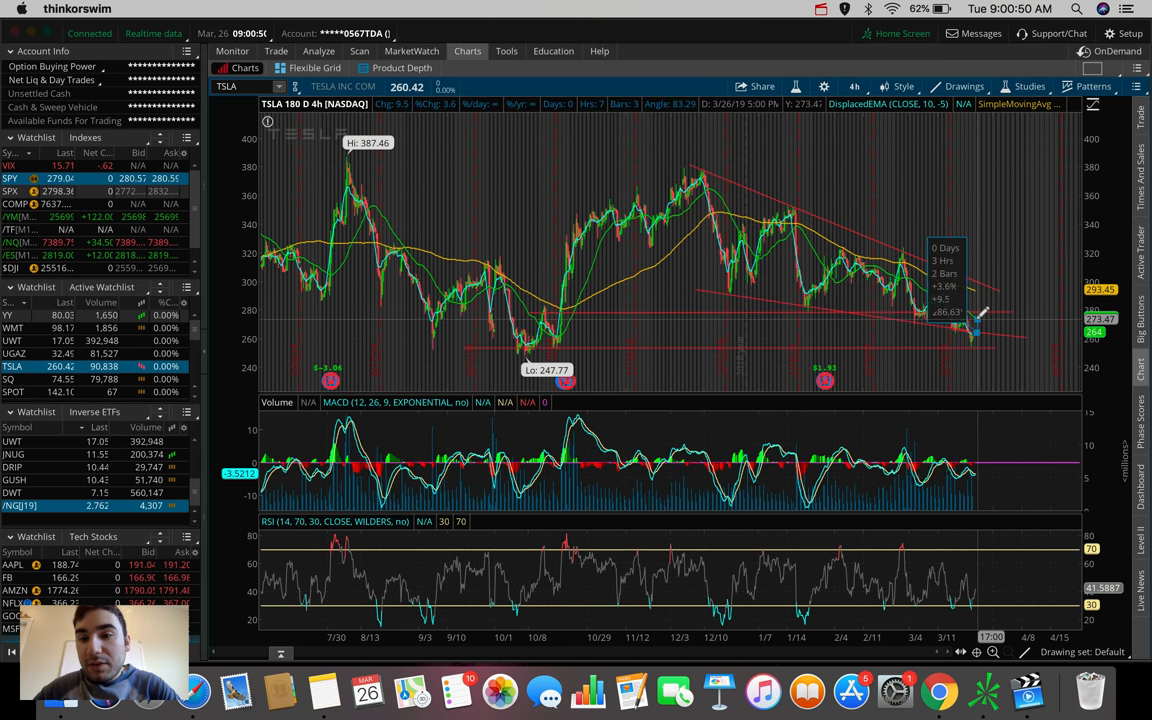
mouse_move(976, 320)
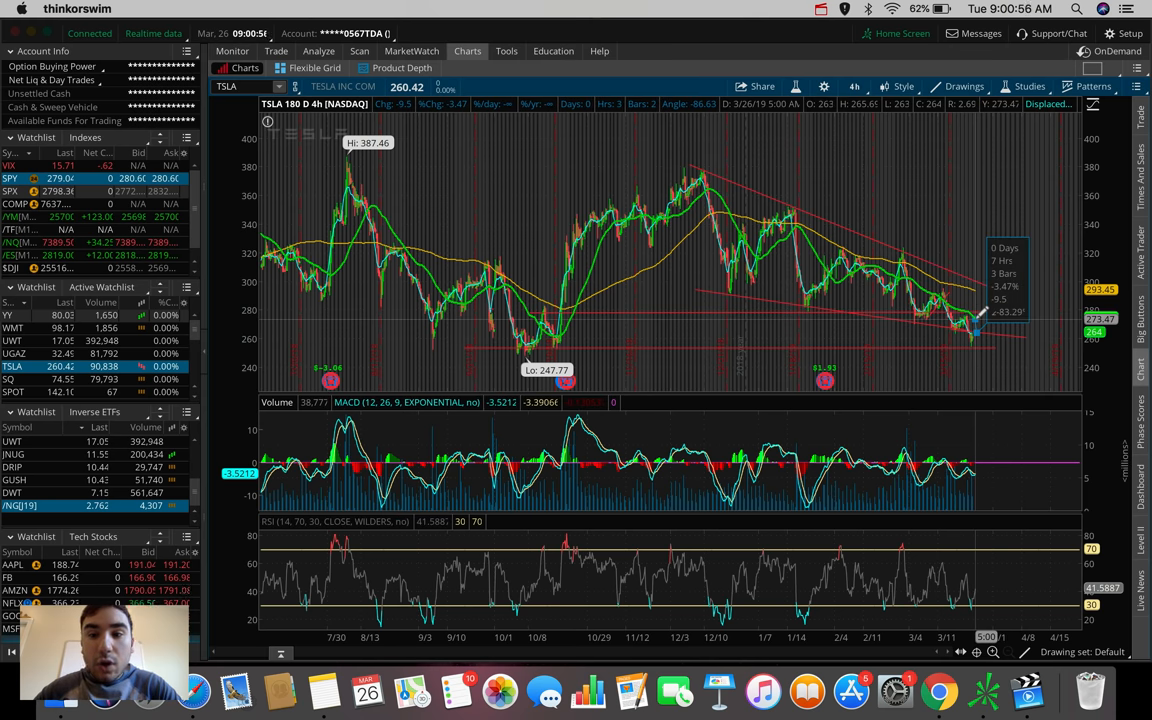
mouse_move(984, 330)
type("AAPL")
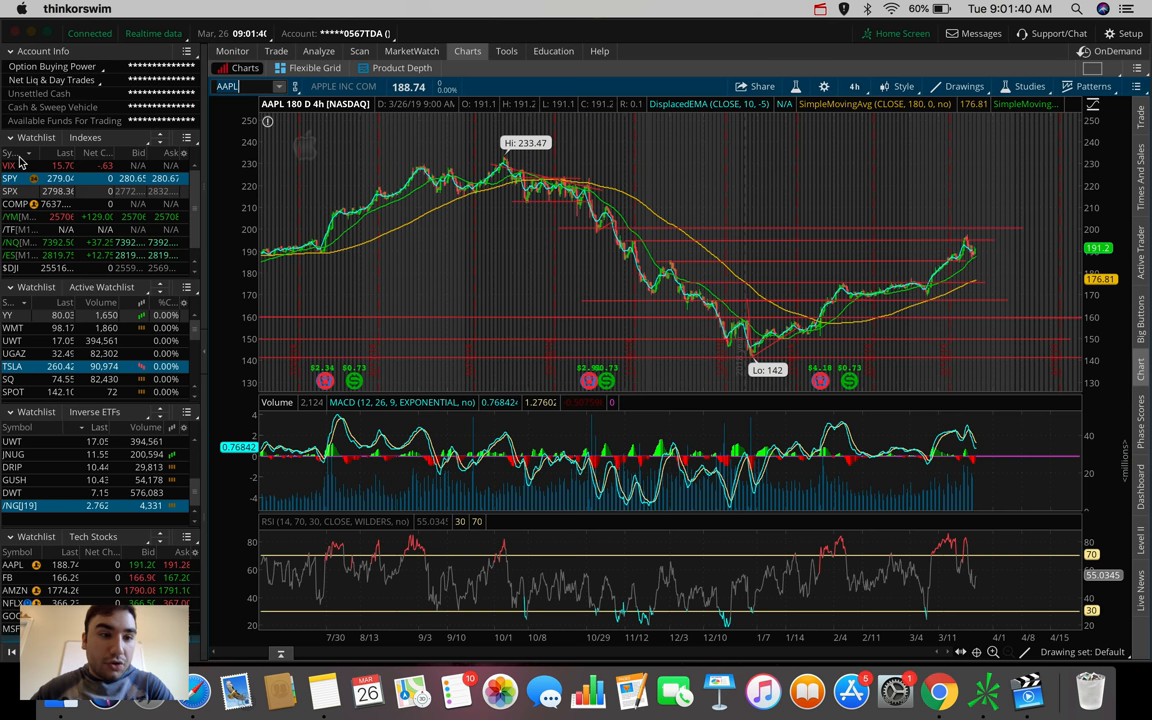
- Load SPY from the watchlist and review it on 5 D:5m bars
left_click(10, 178)
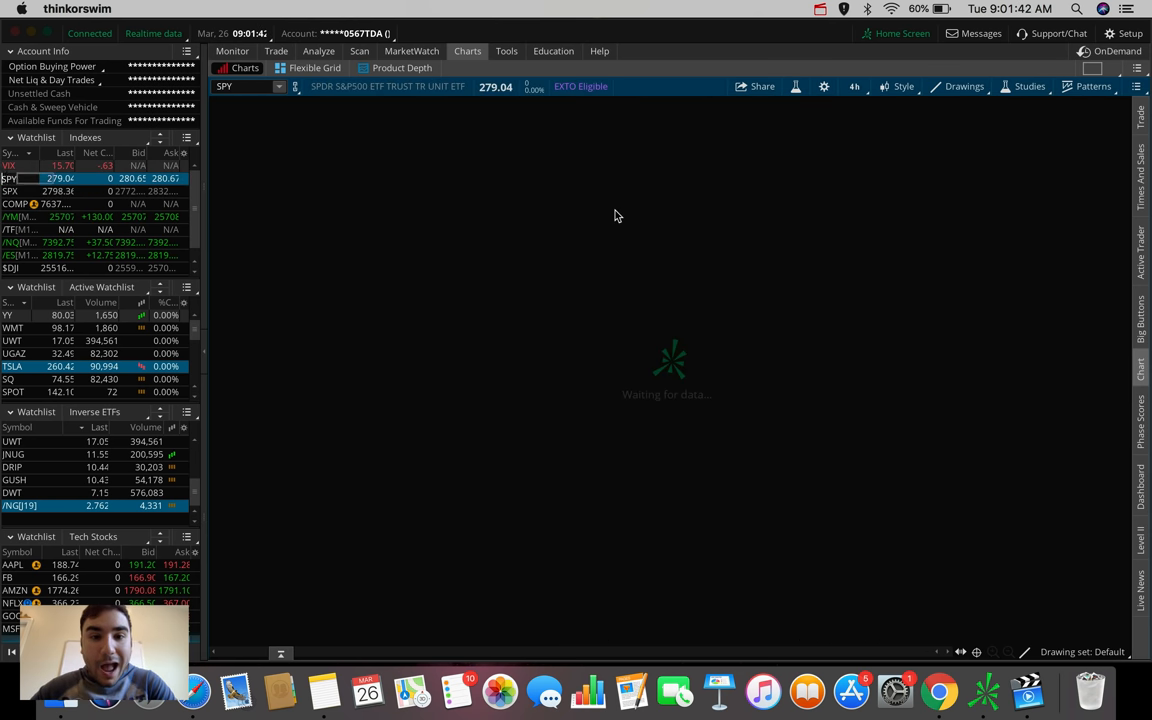
left_click(854, 86)
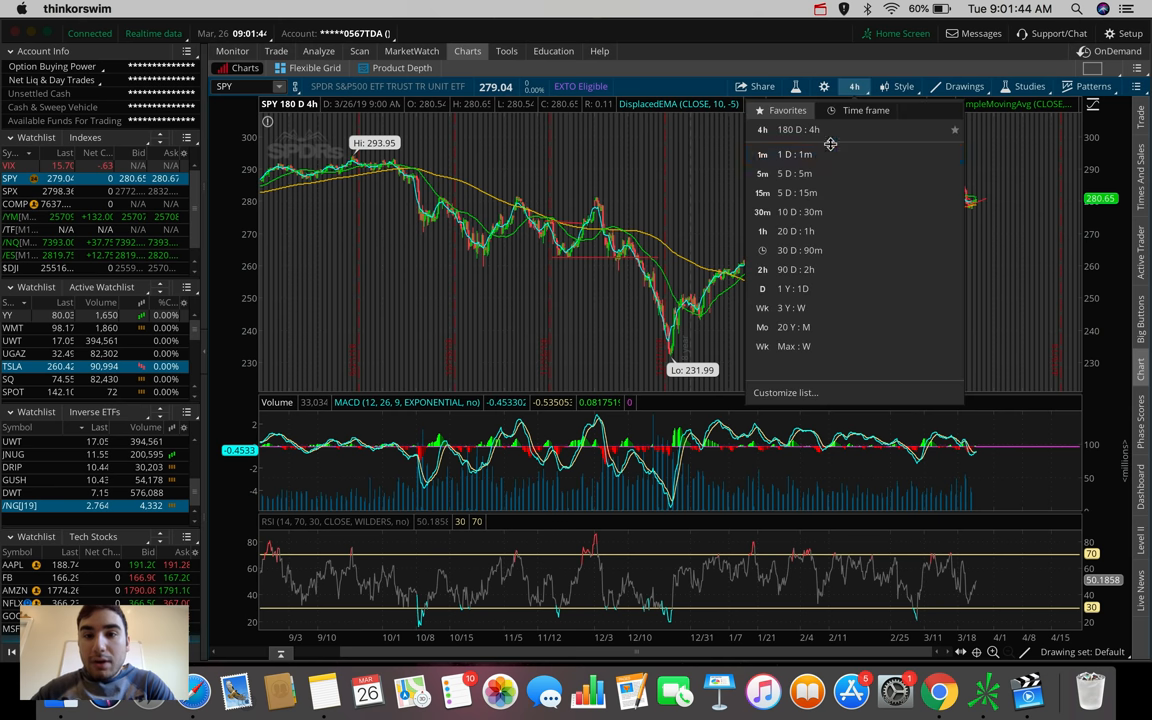
left_click(780, 172)
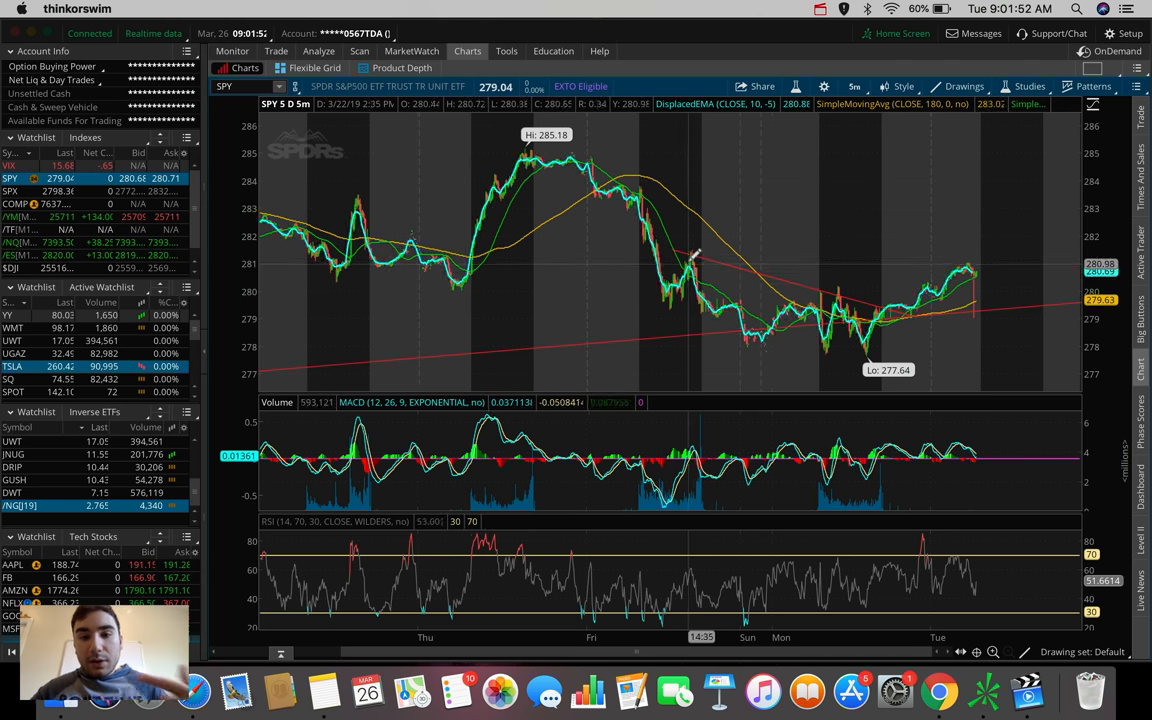
mouse_move(696, 258)
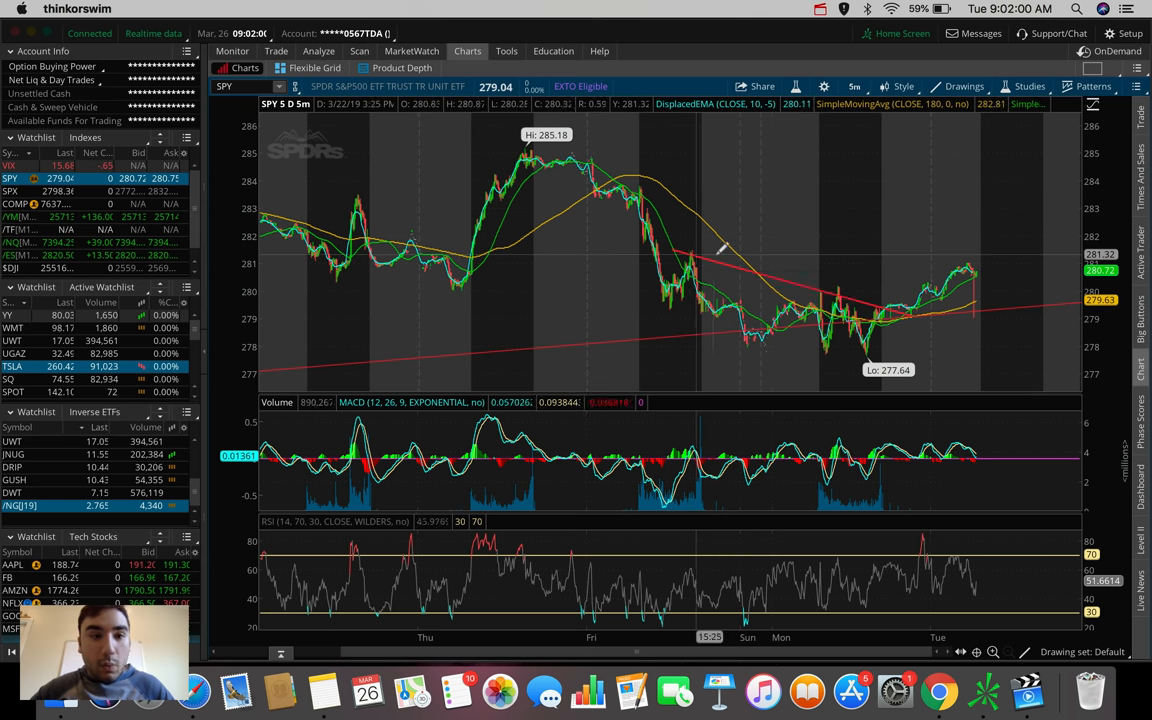
mouse_move(850, 292)
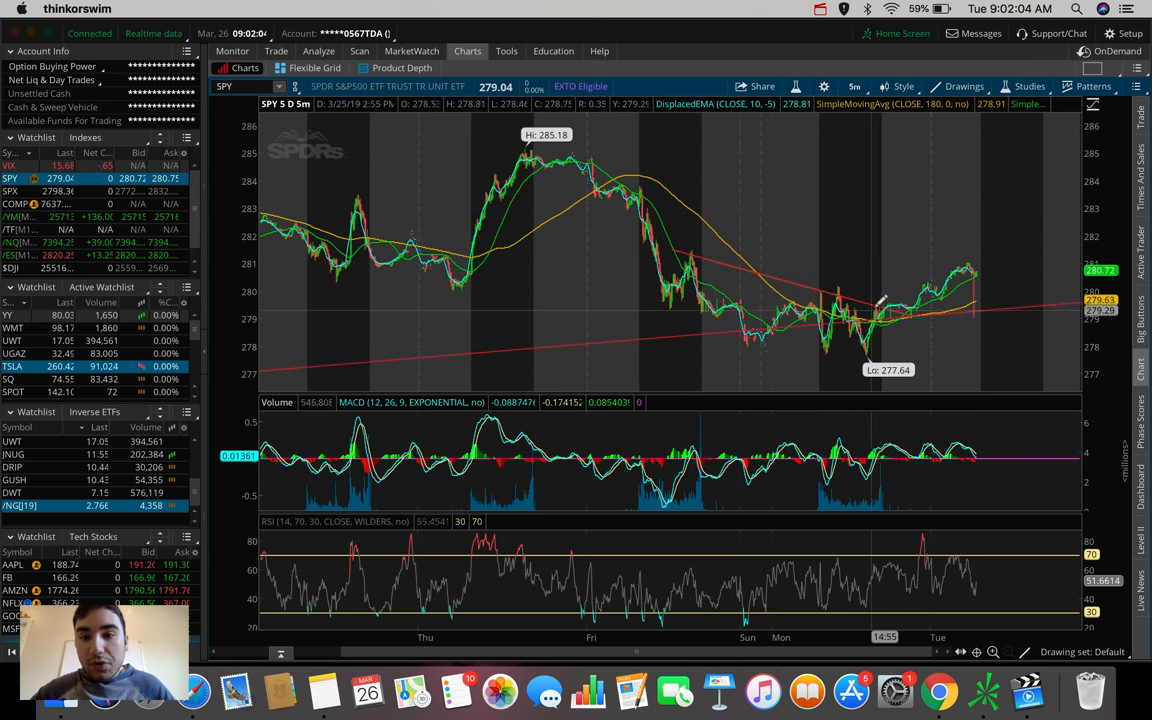
mouse_move(878, 300)
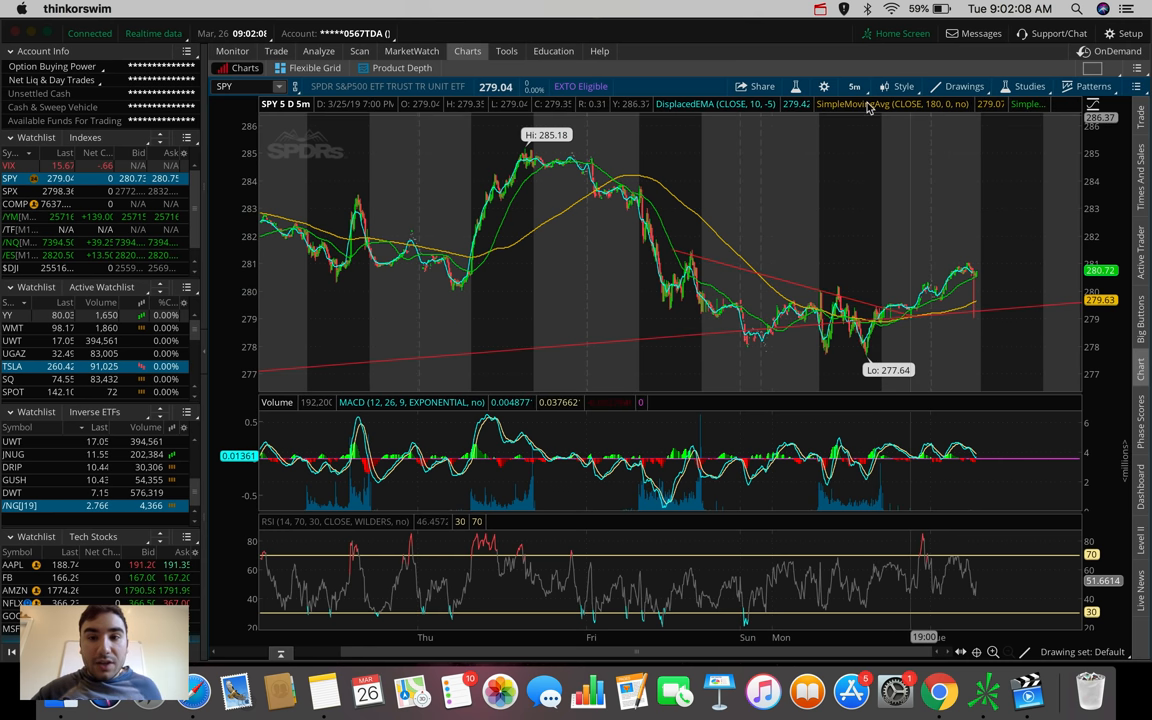
- Return SPY to 180 D:4h, then load the SPX index chart
left_click(854, 86)
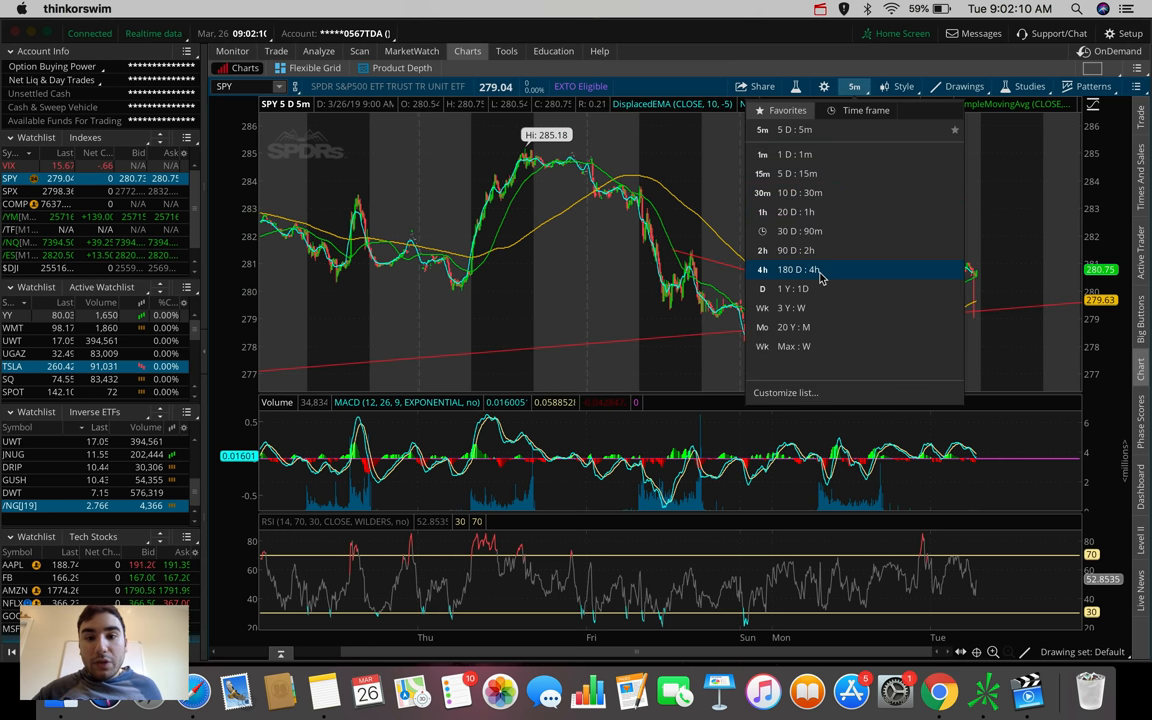
left_click(796, 268)
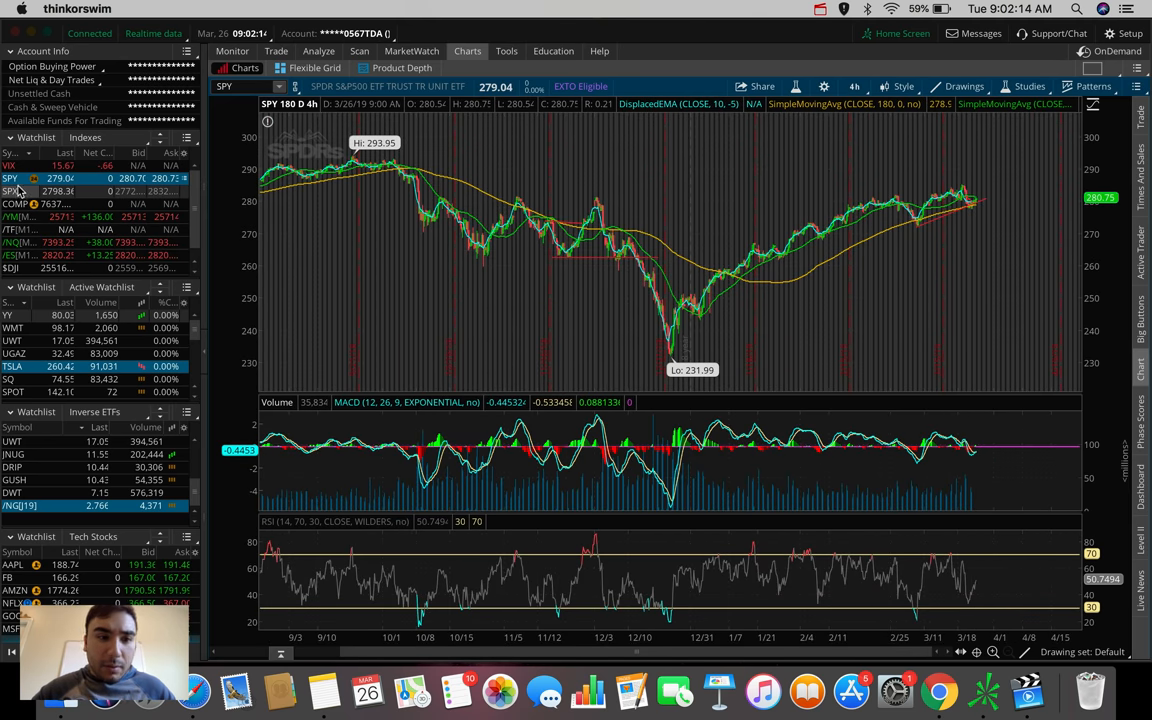
left_click(10, 192)
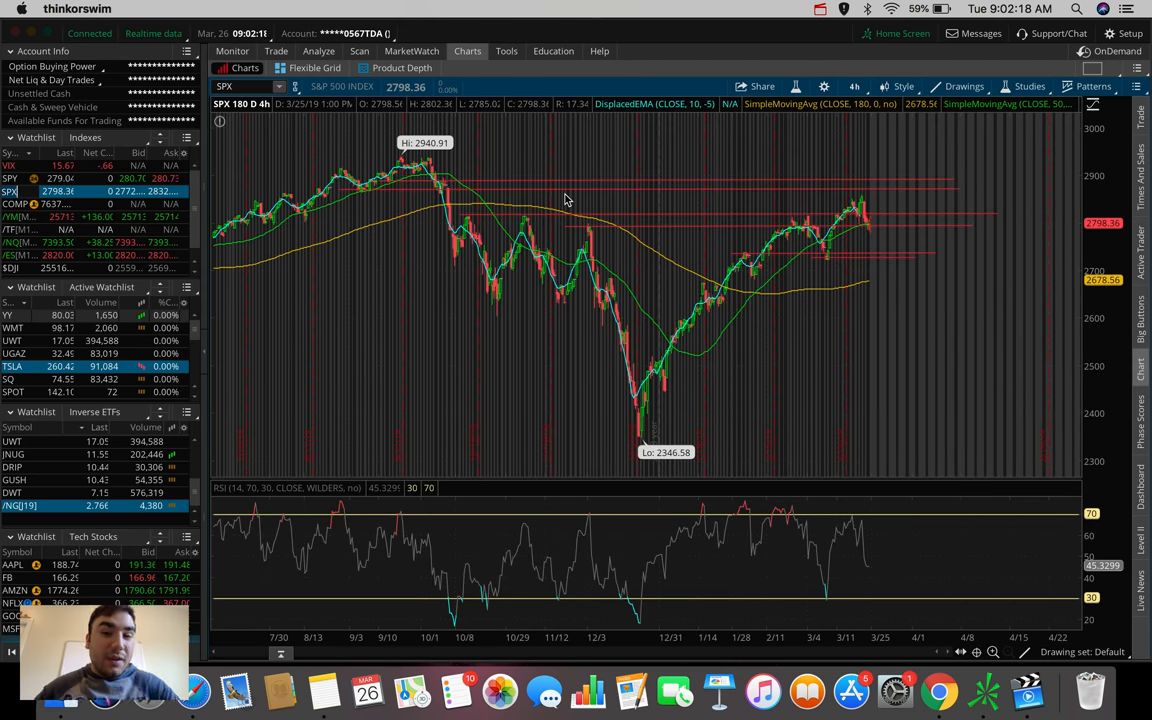
mouse_move(864, 220)
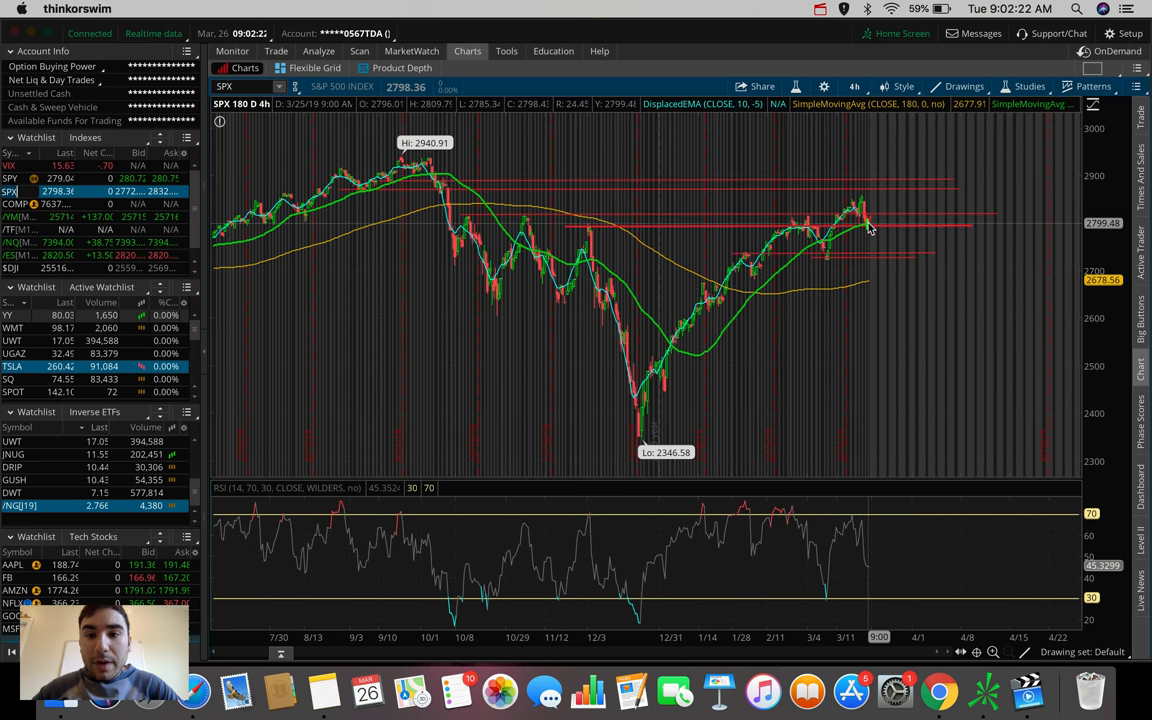
mouse_move(884, 160)
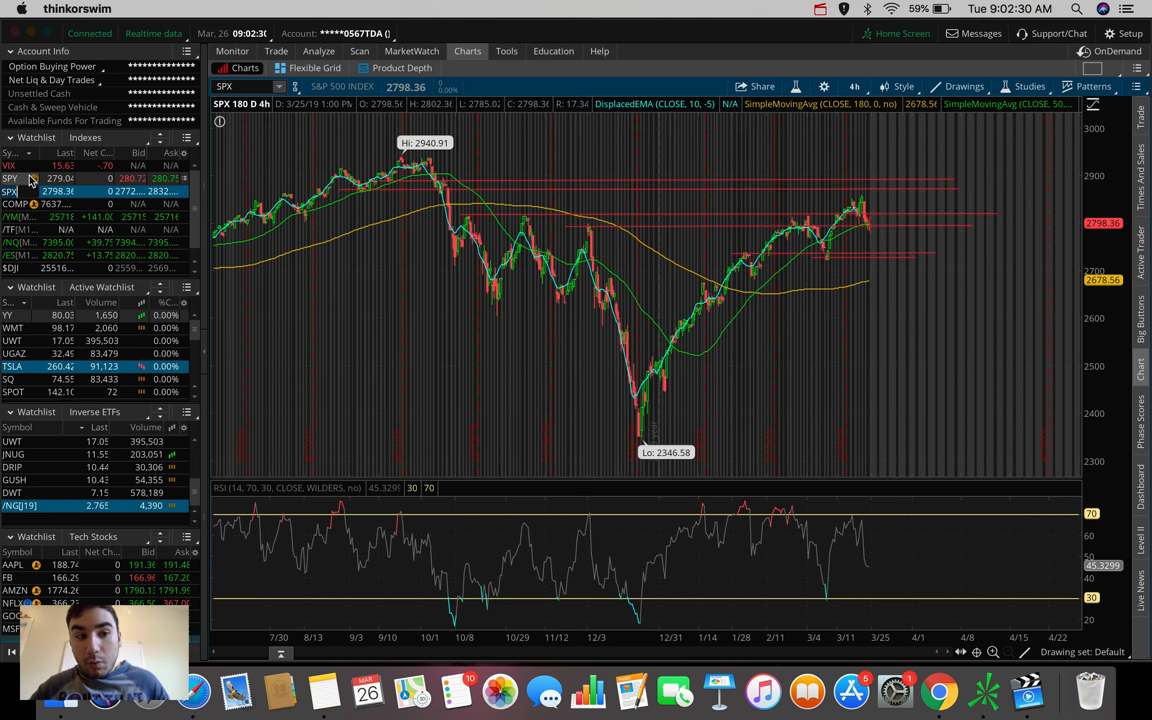
- Load SPY again and switch it to the 1 D:1m intraday view
left_click(10, 178)
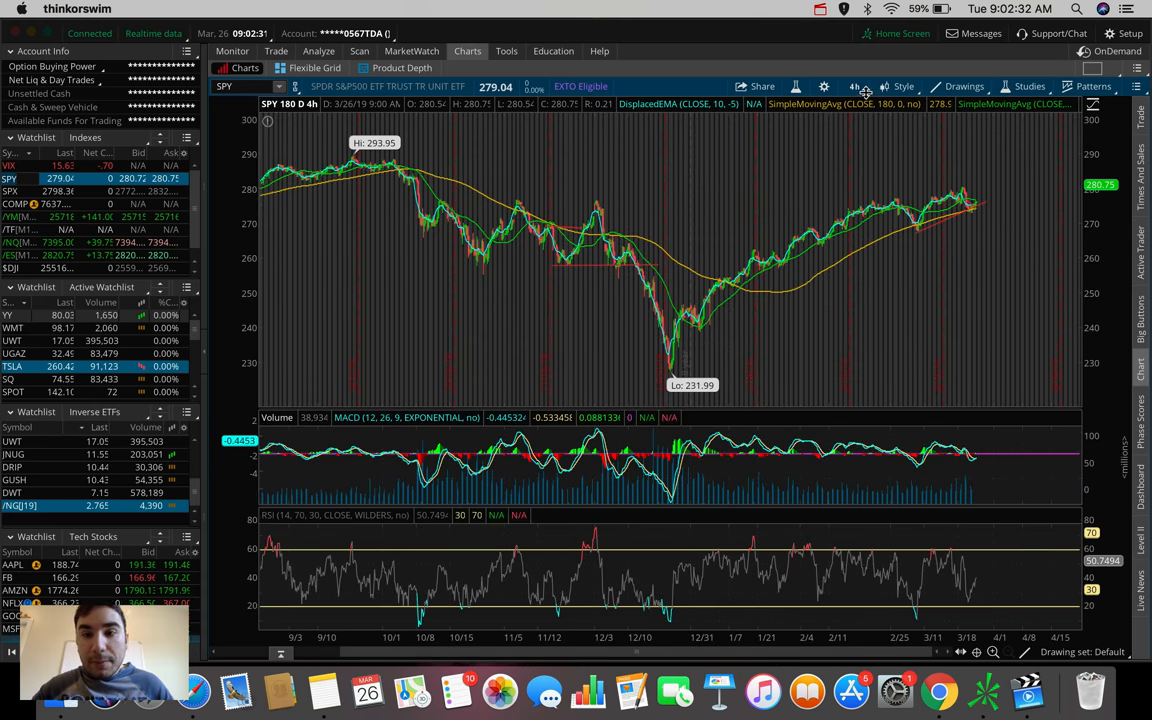
left_click(856, 86)
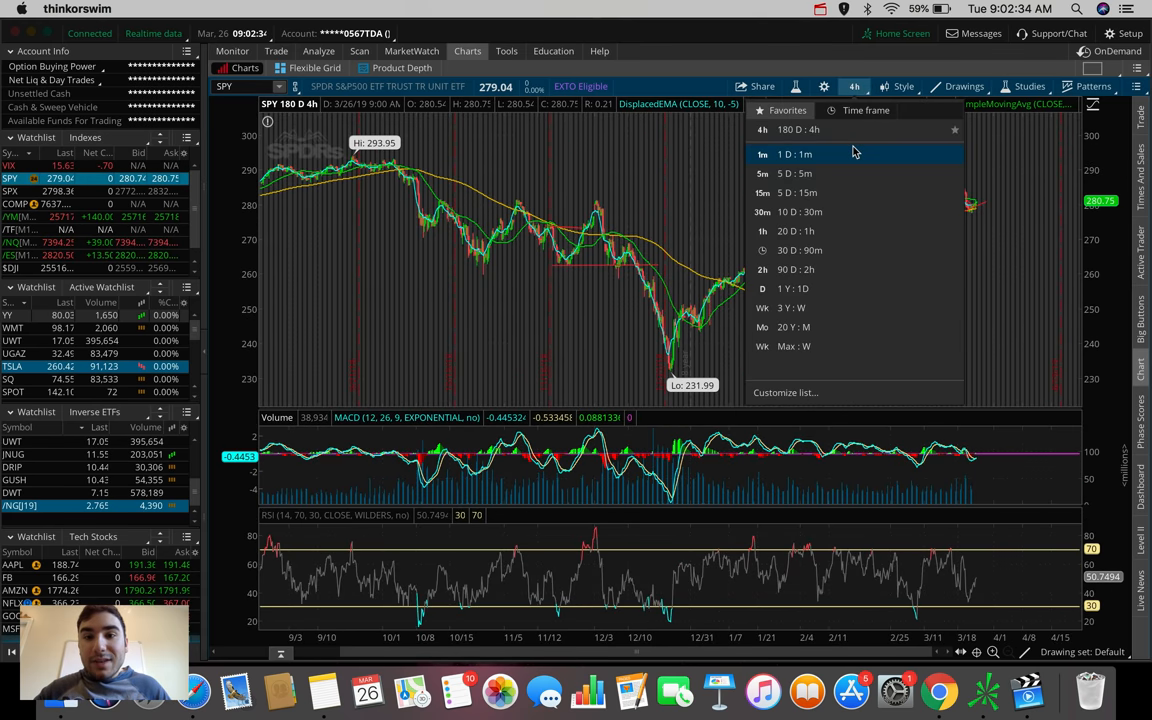
left_click(794, 154)
type("AAPL")
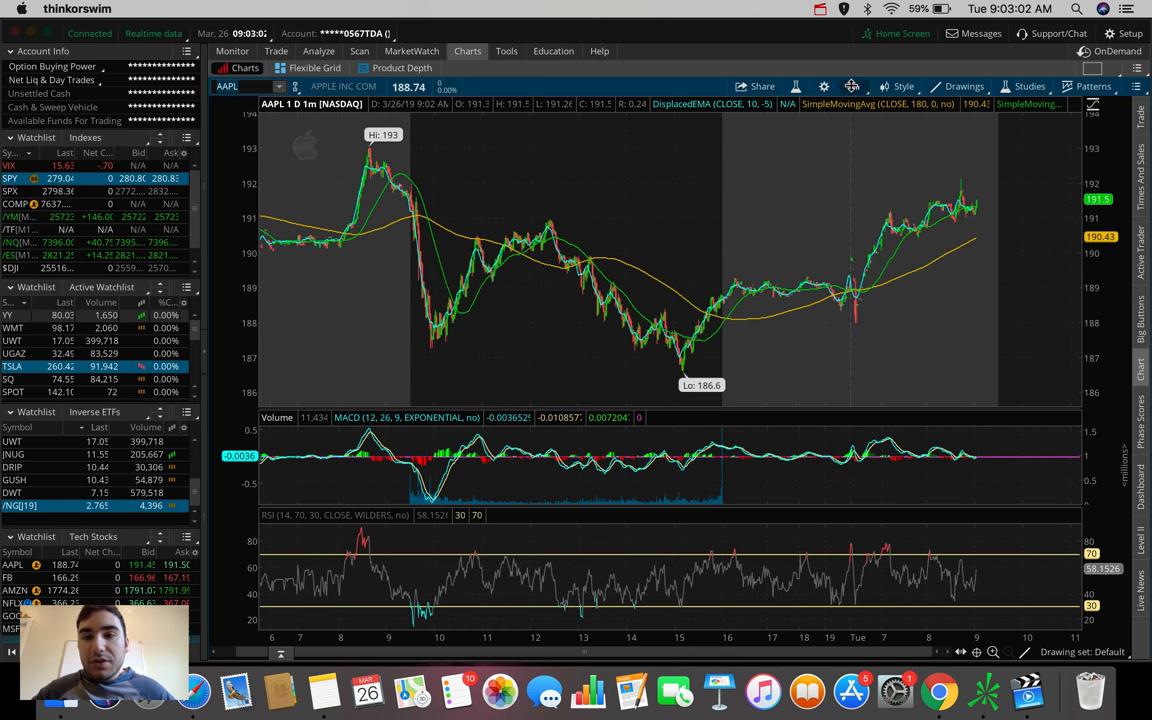
- Set the AAPL chart back to 180 D:4h candles
left_click(854, 86)
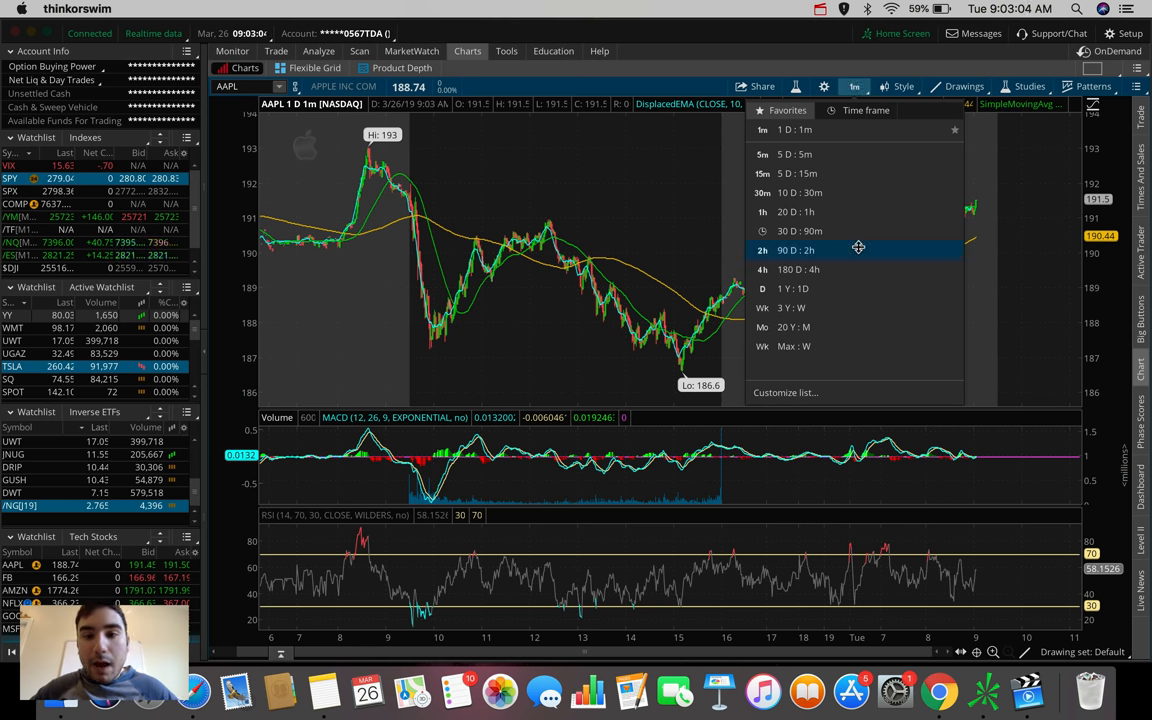
left_click(796, 268)
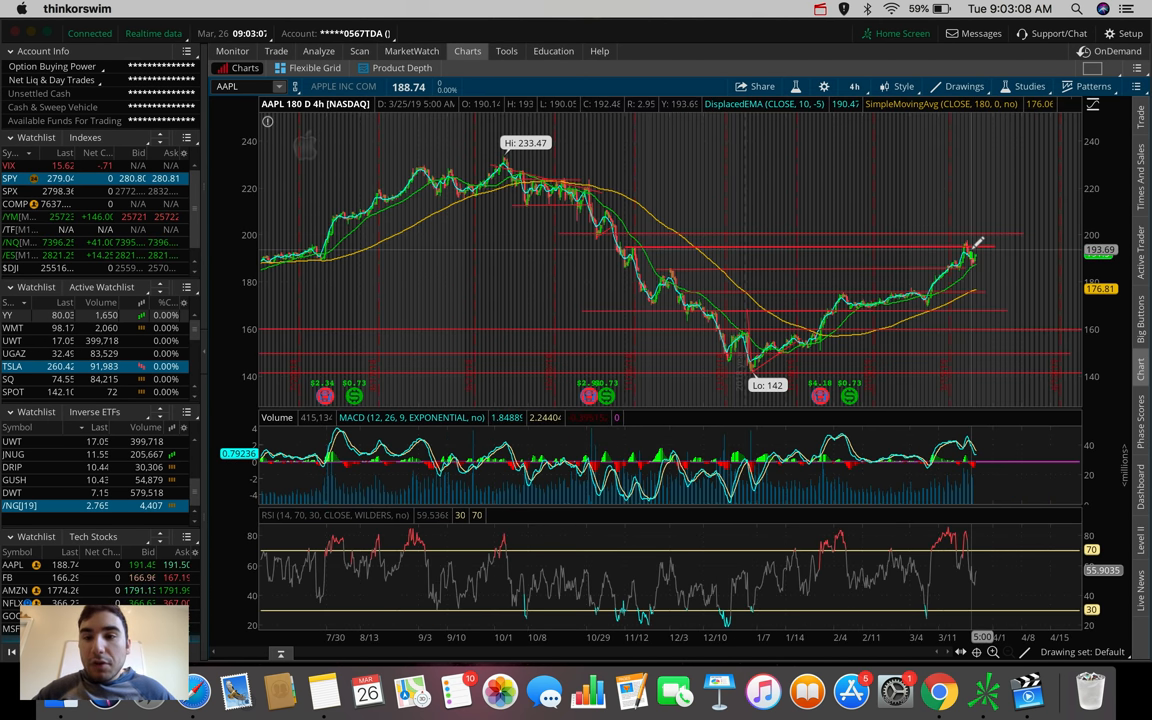
mouse_move(976, 256)
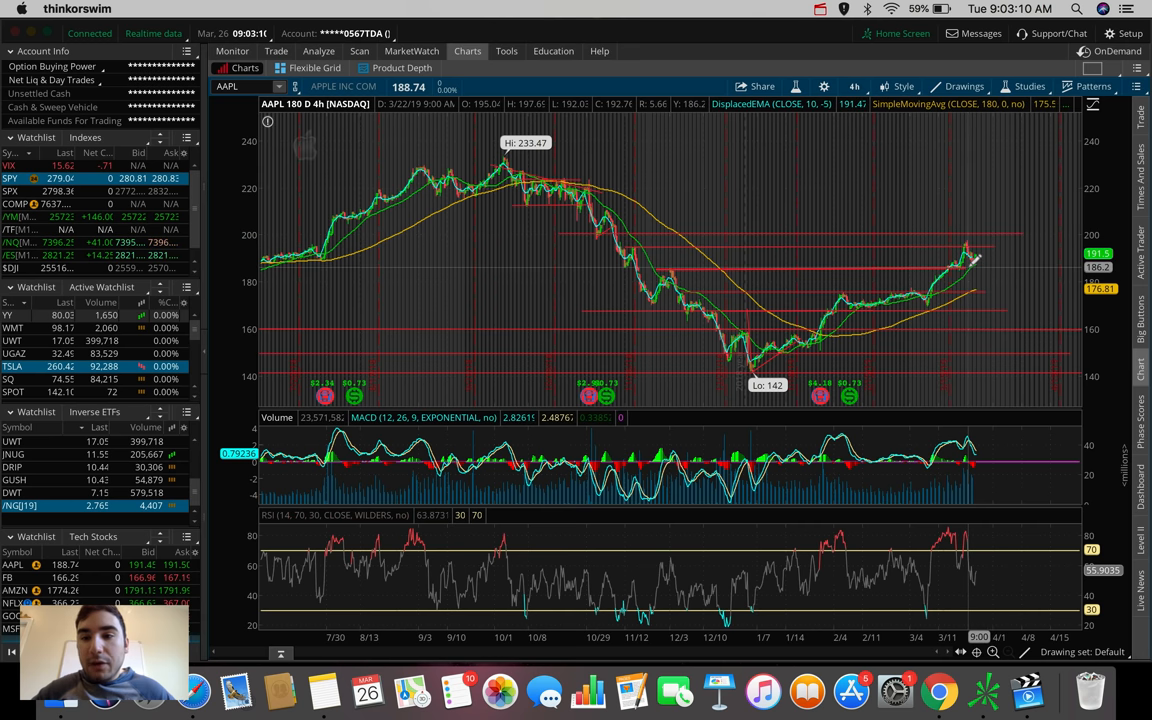
mouse_move(950, 260)
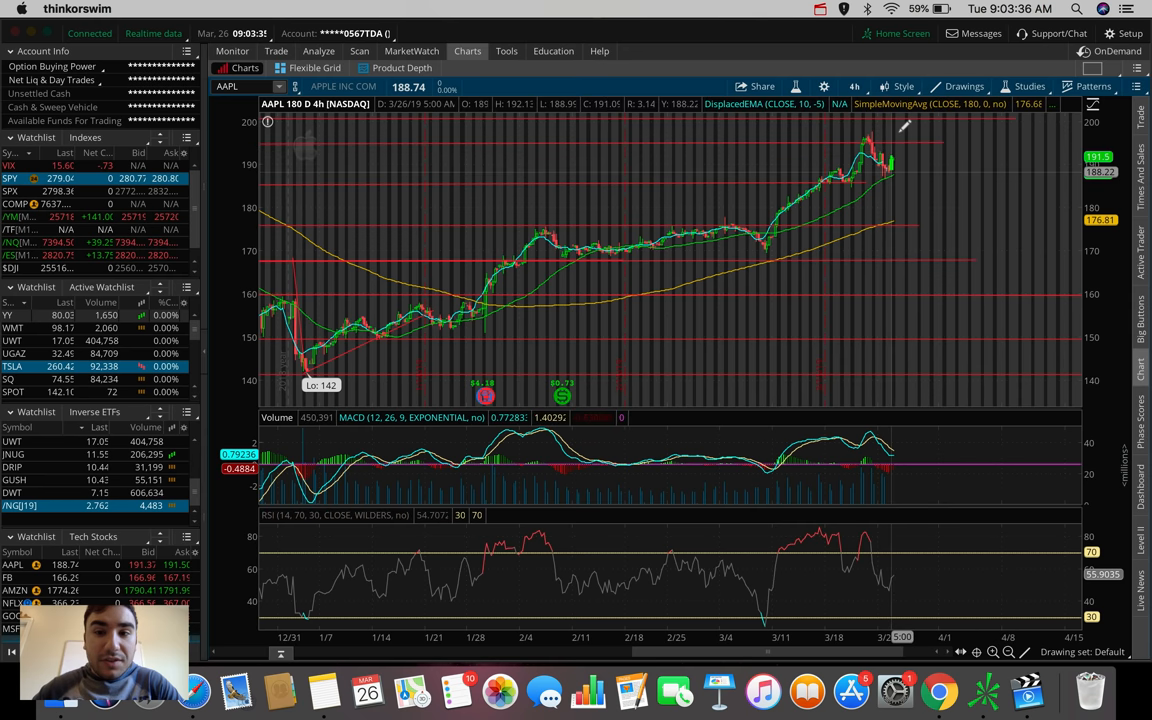
mouse_move(892, 140)
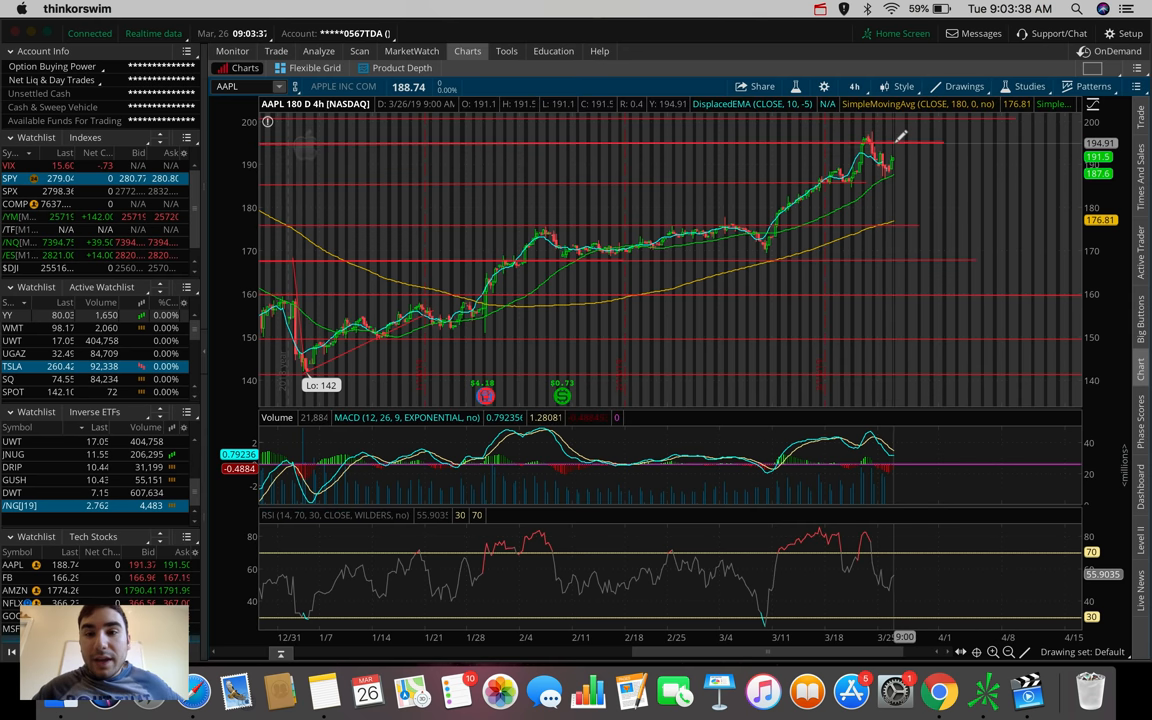
mouse_move(900, 180)
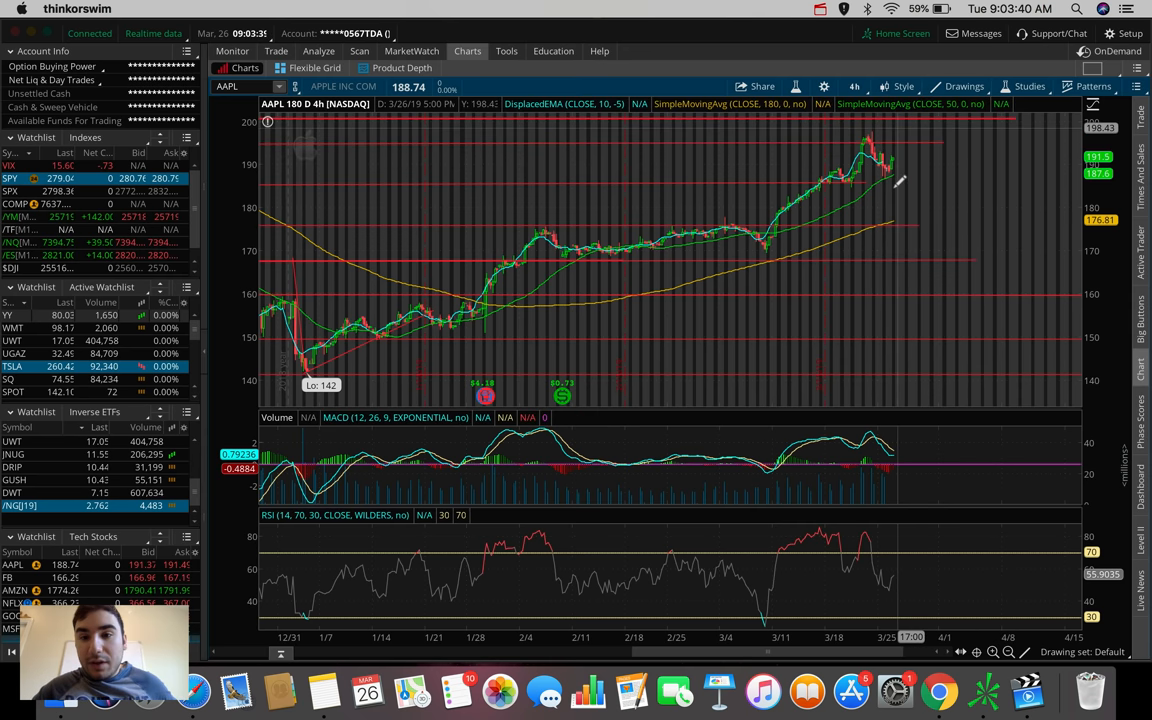
mouse_move(890, 140)
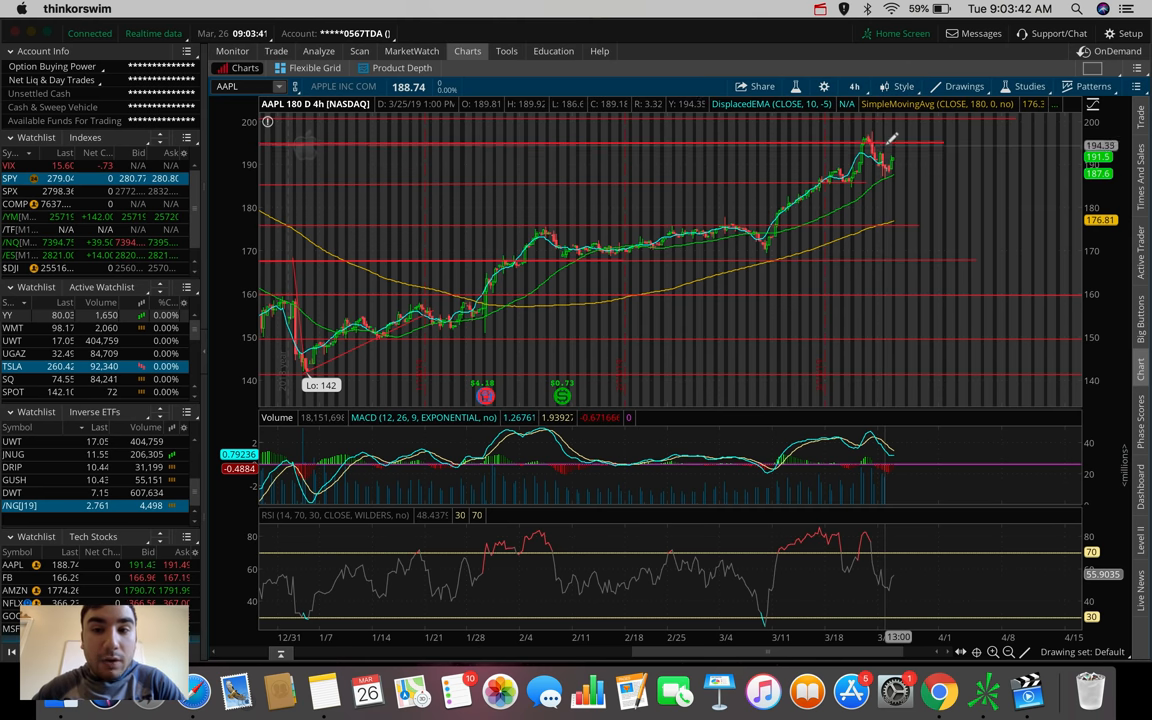
mouse_move(884, 136)
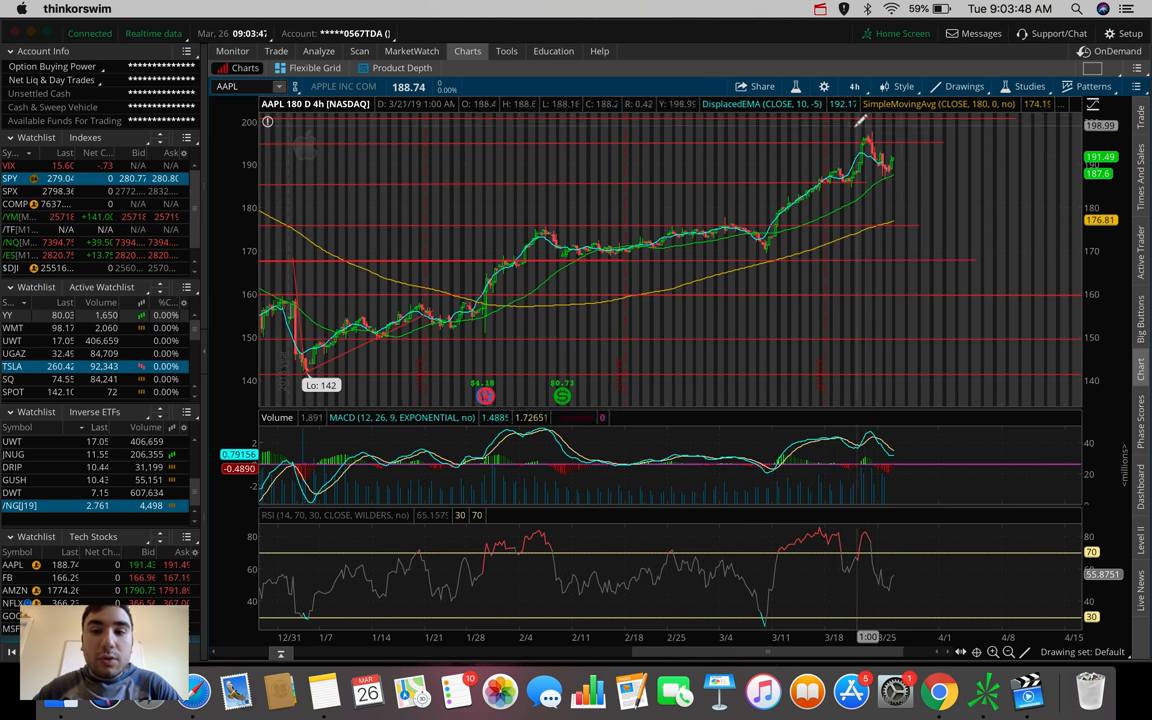
mouse_move(924, 180)
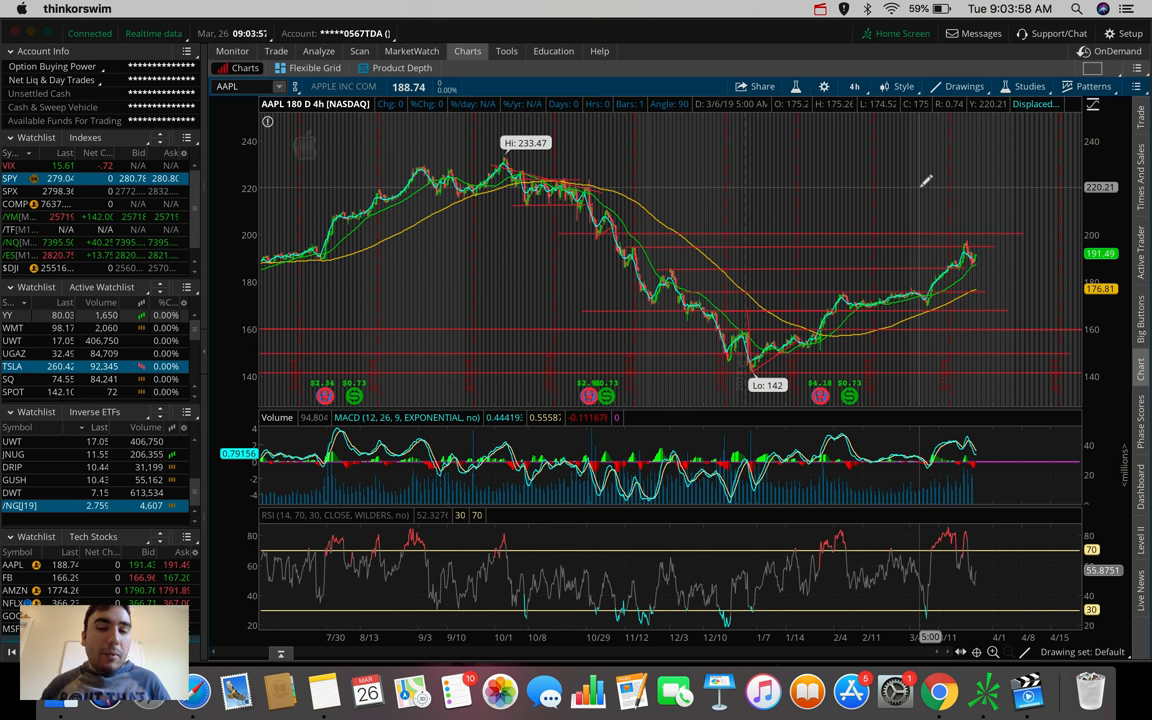
mouse_move(976, 240)
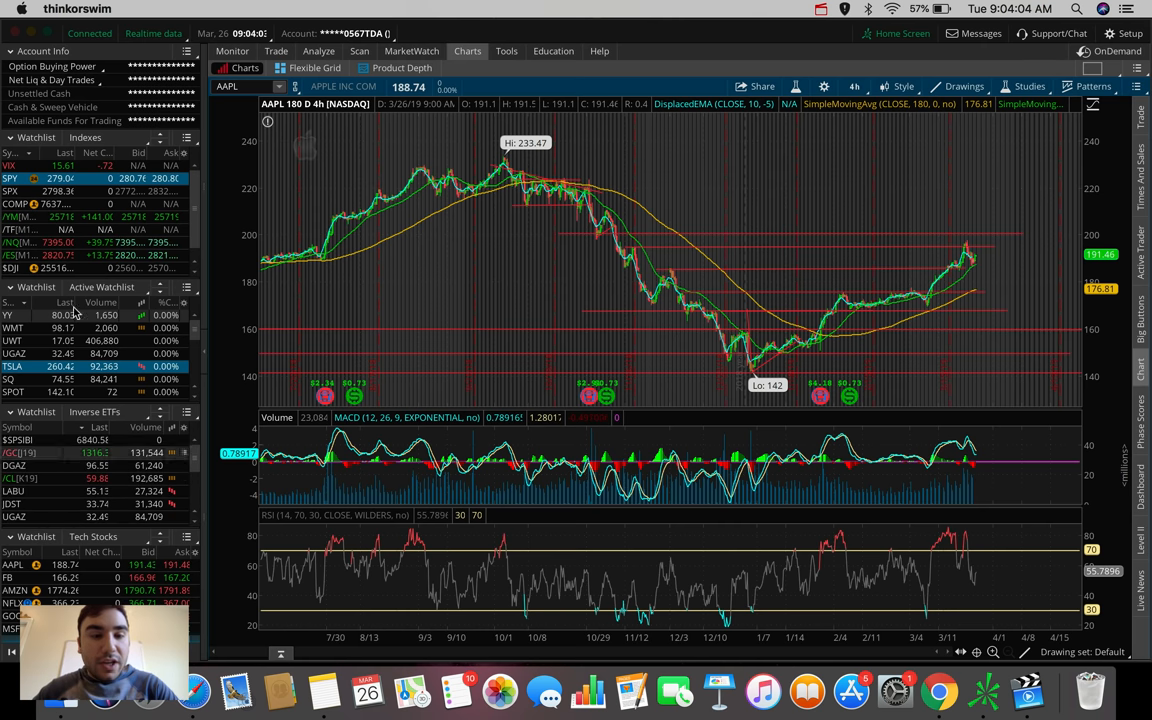
- Load NVDA by symbol and return it to the 180 D:4h view
type("NVDA")
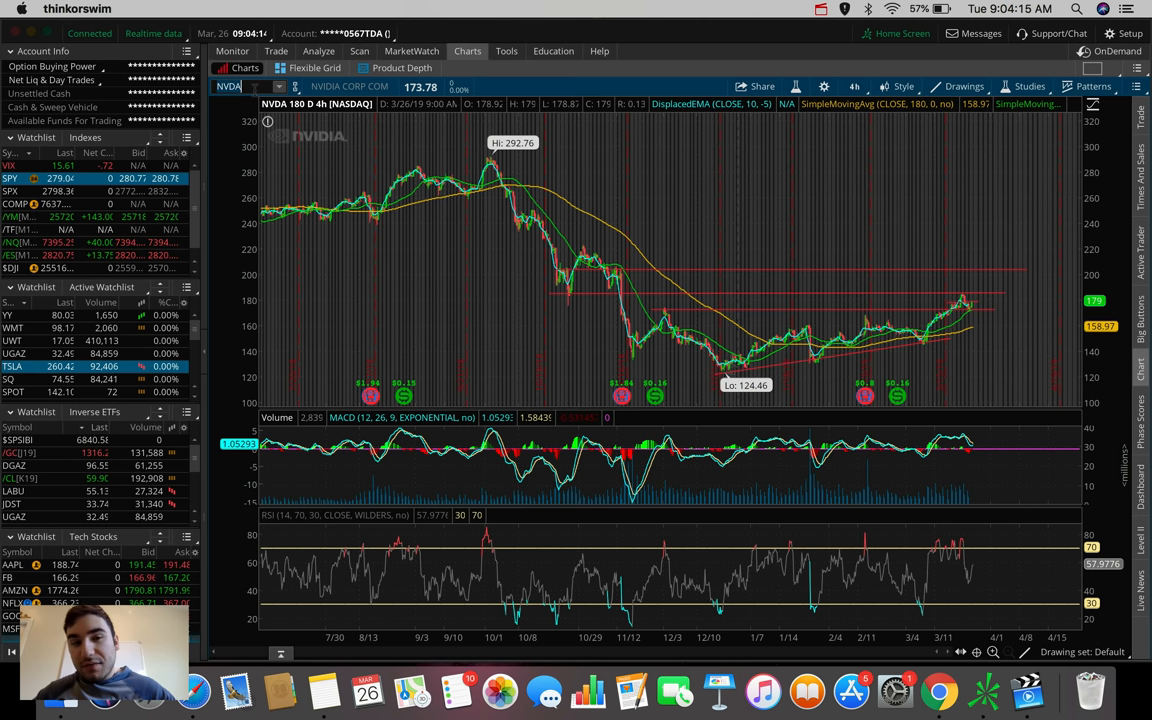
mouse_move(824, 88)
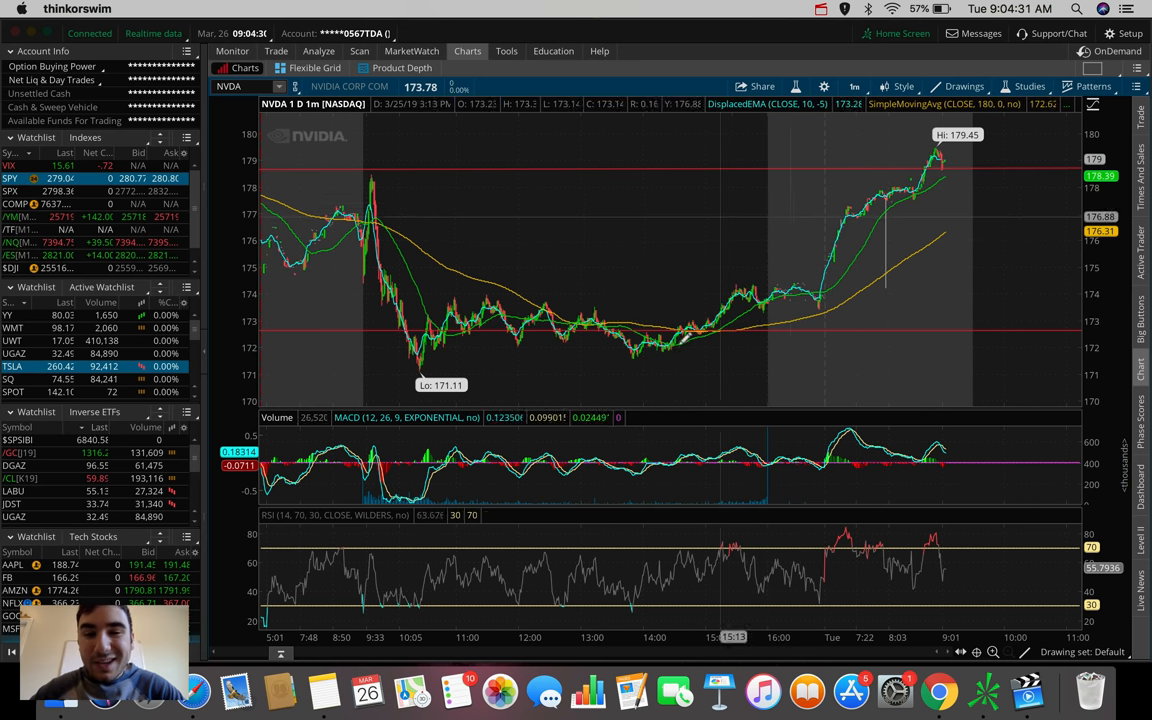
mouse_move(756, 196)
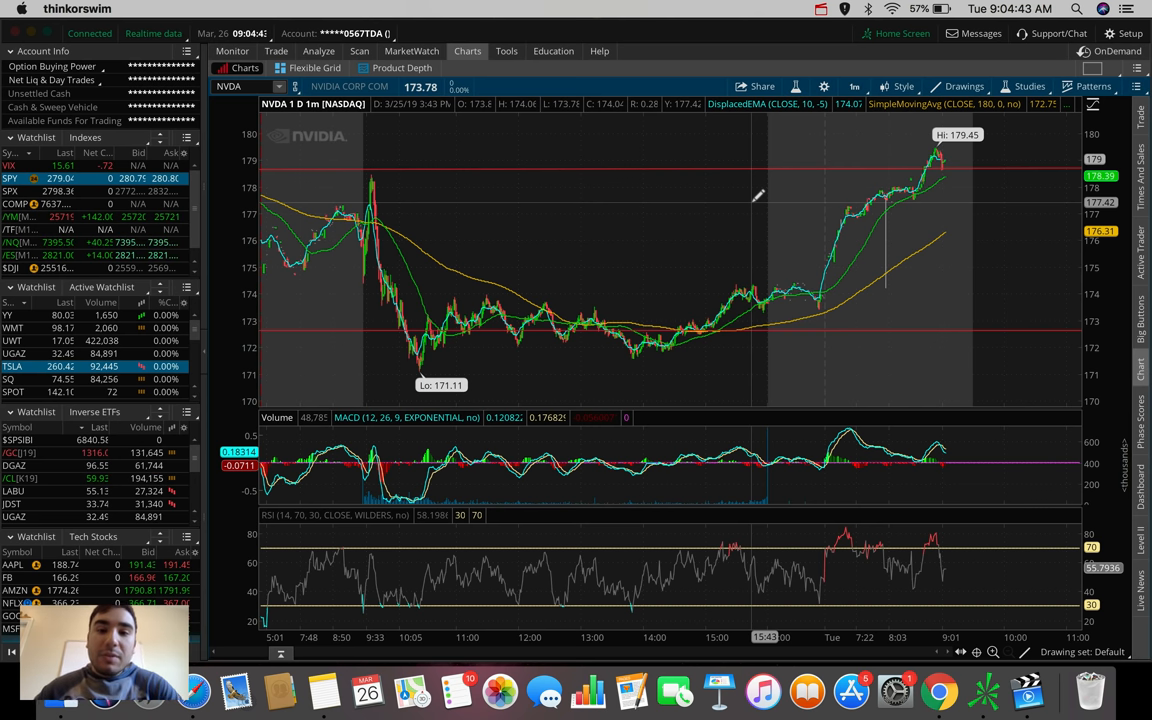
mouse_move(850, 394)
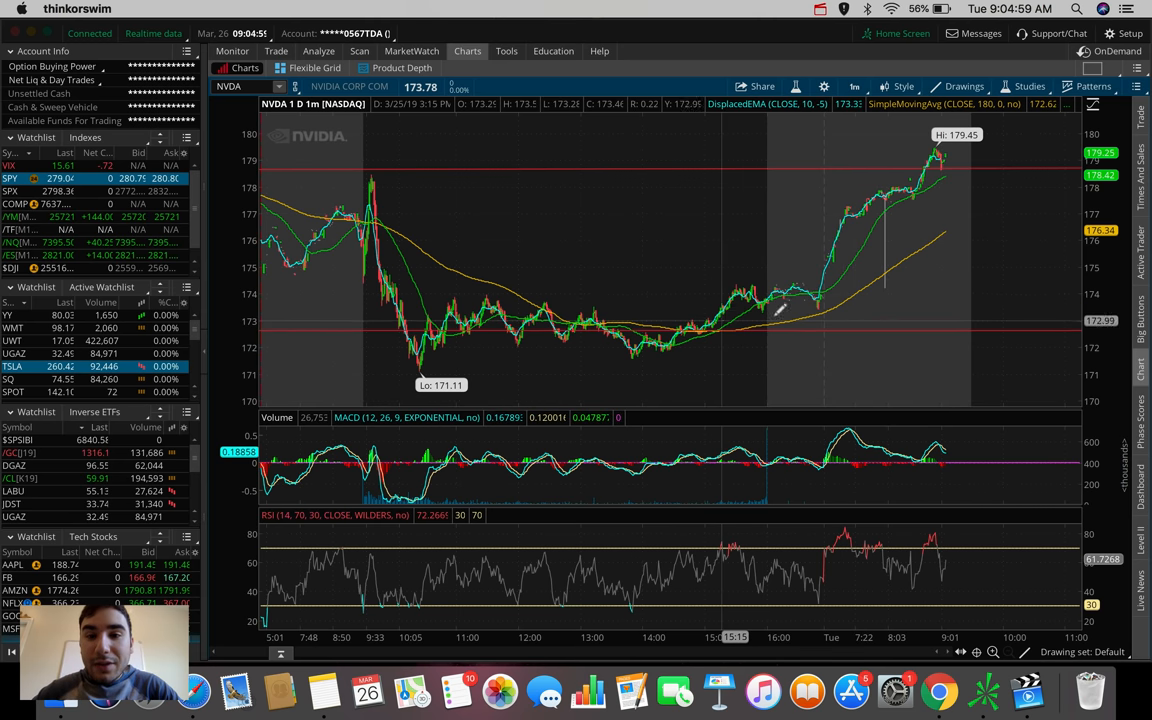
left_click(854, 88)
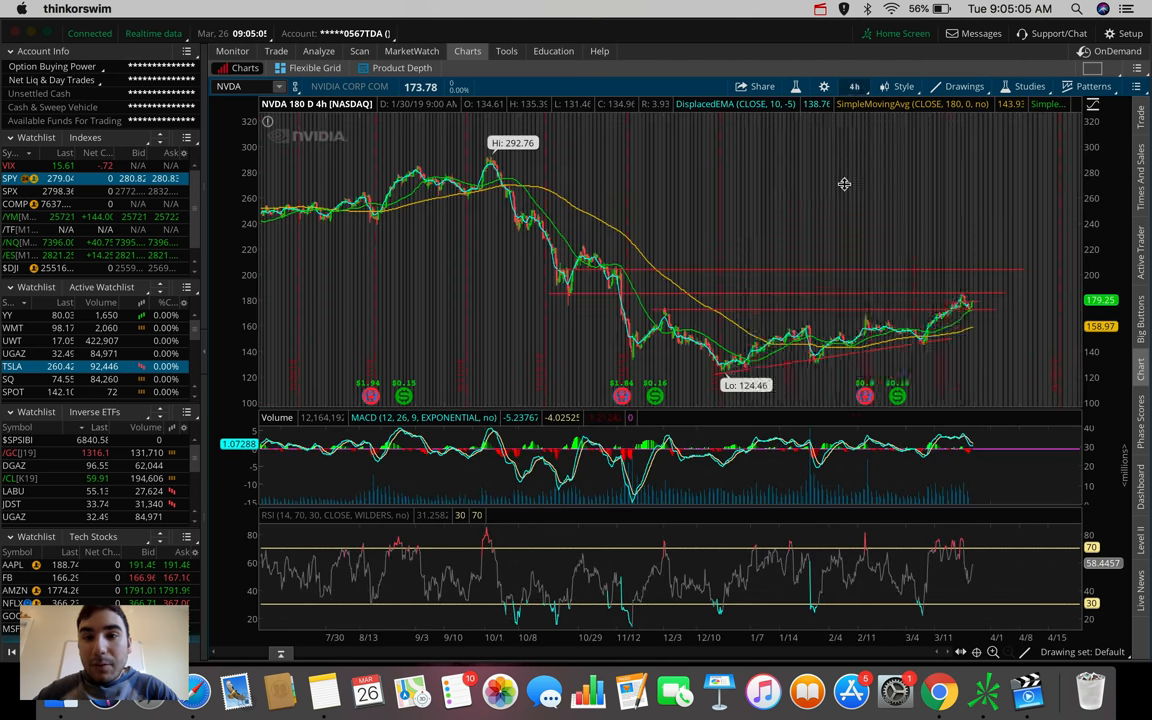
- Switch the NVDA chart to 20 D:1h hourly candles
left_click(856, 86)
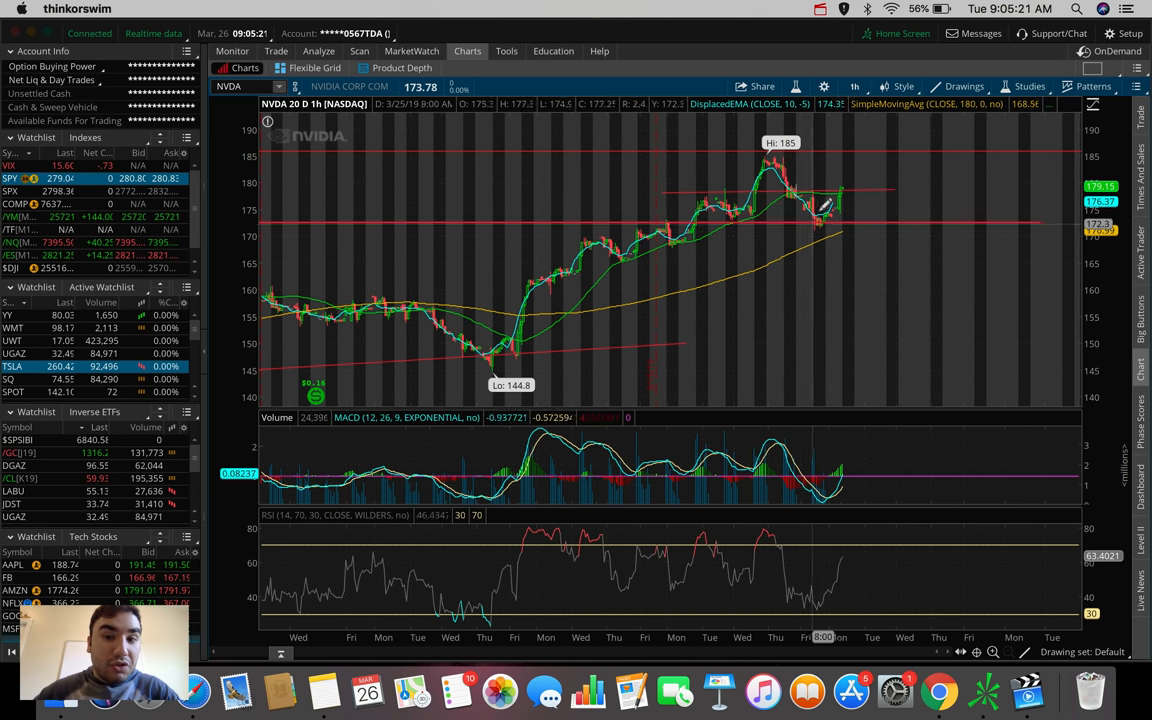
mouse_move(840, 184)
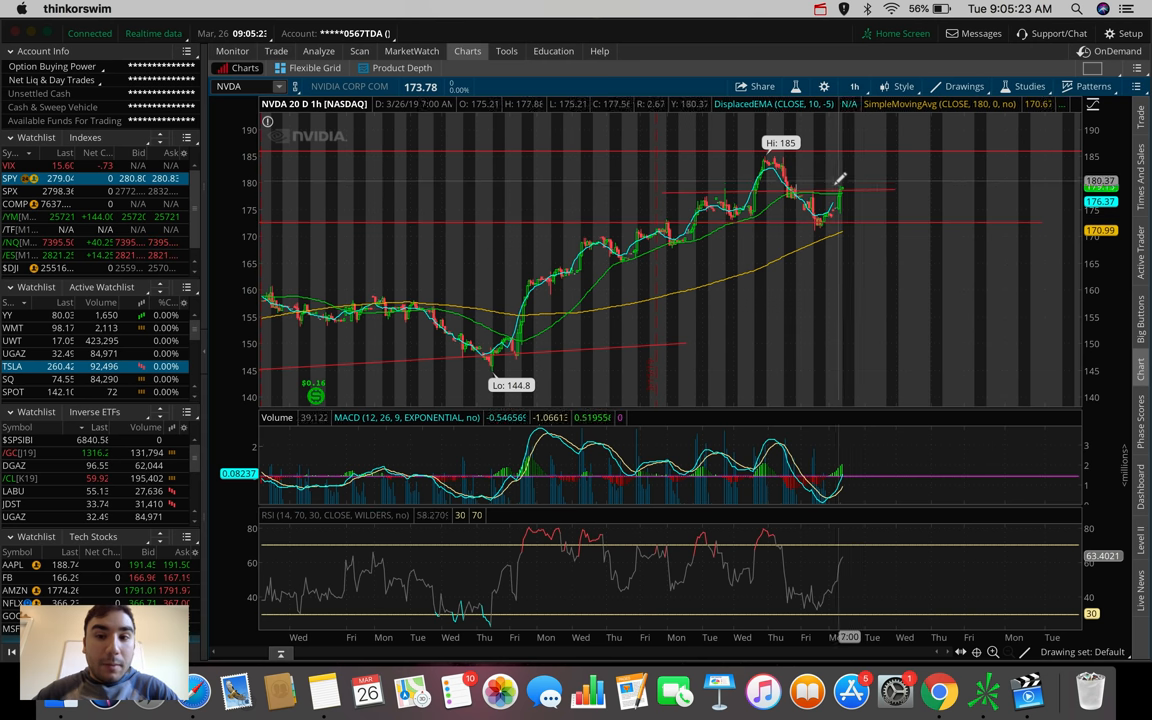
mouse_move(848, 188)
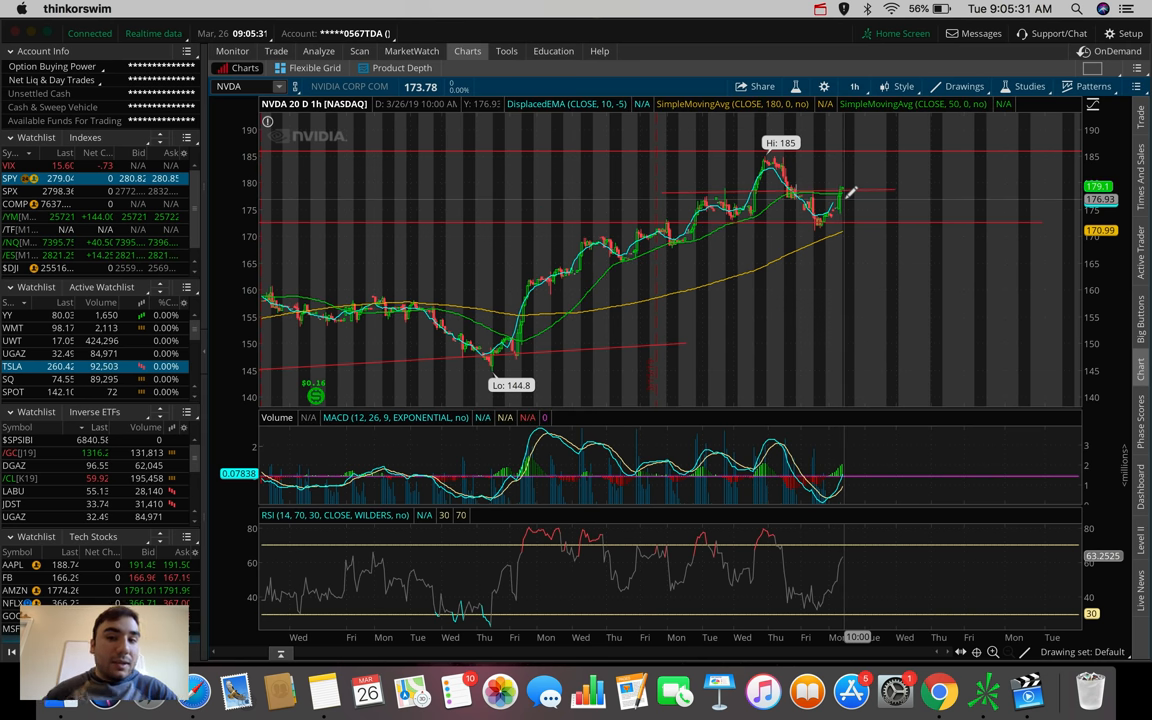
mouse_move(850, 150)
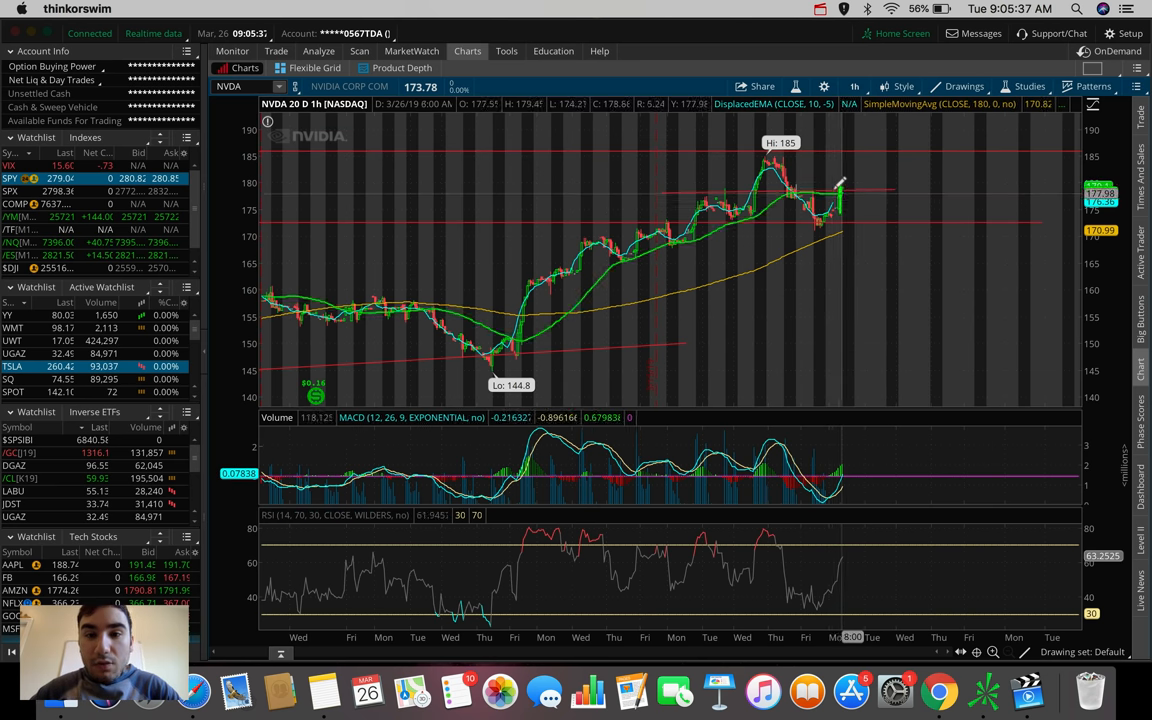
mouse_move(720, 184)
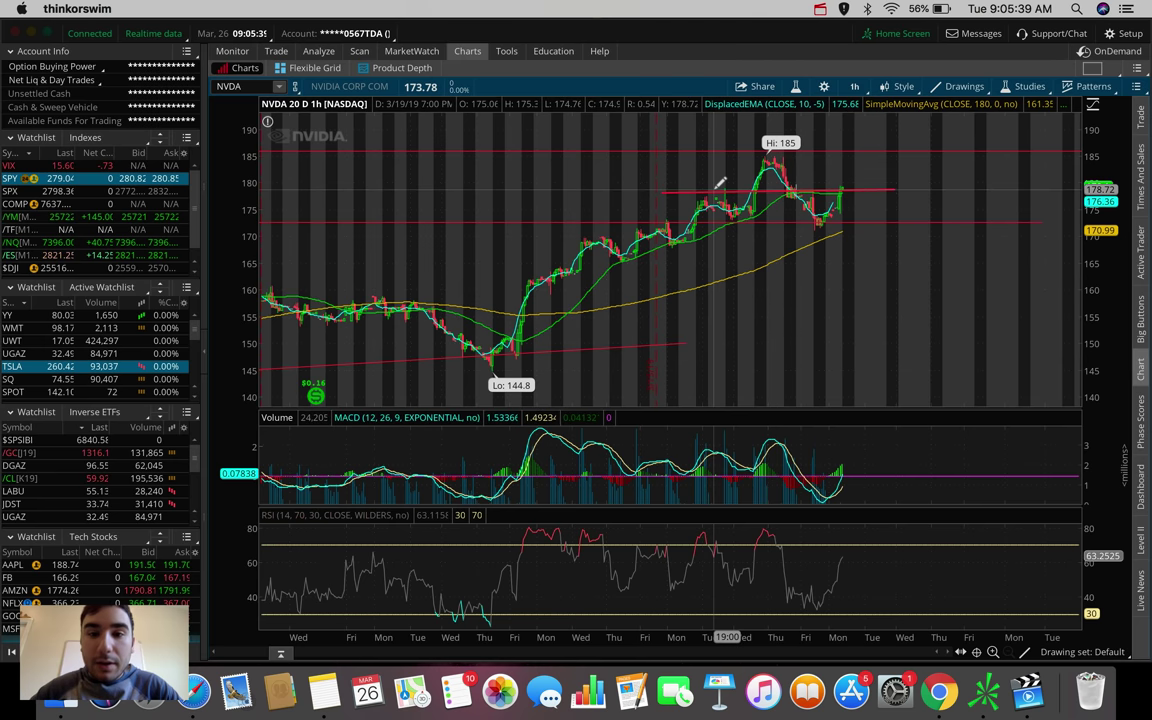
mouse_move(716, 184)
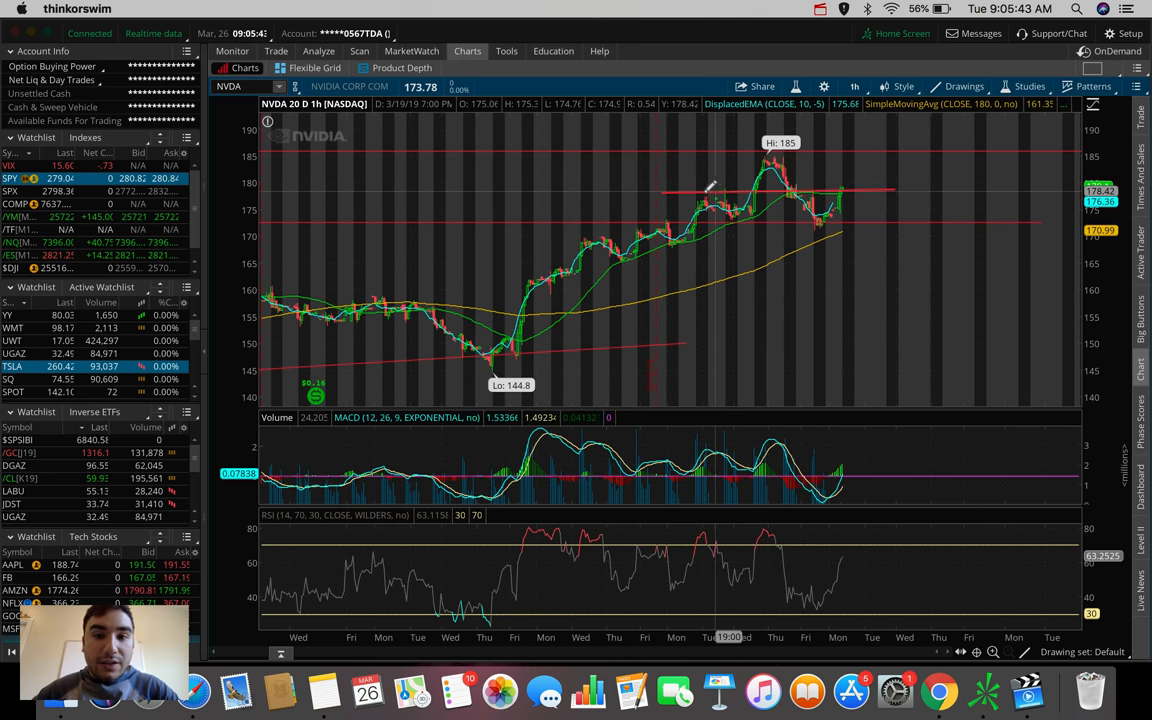
mouse_move(710, 188)
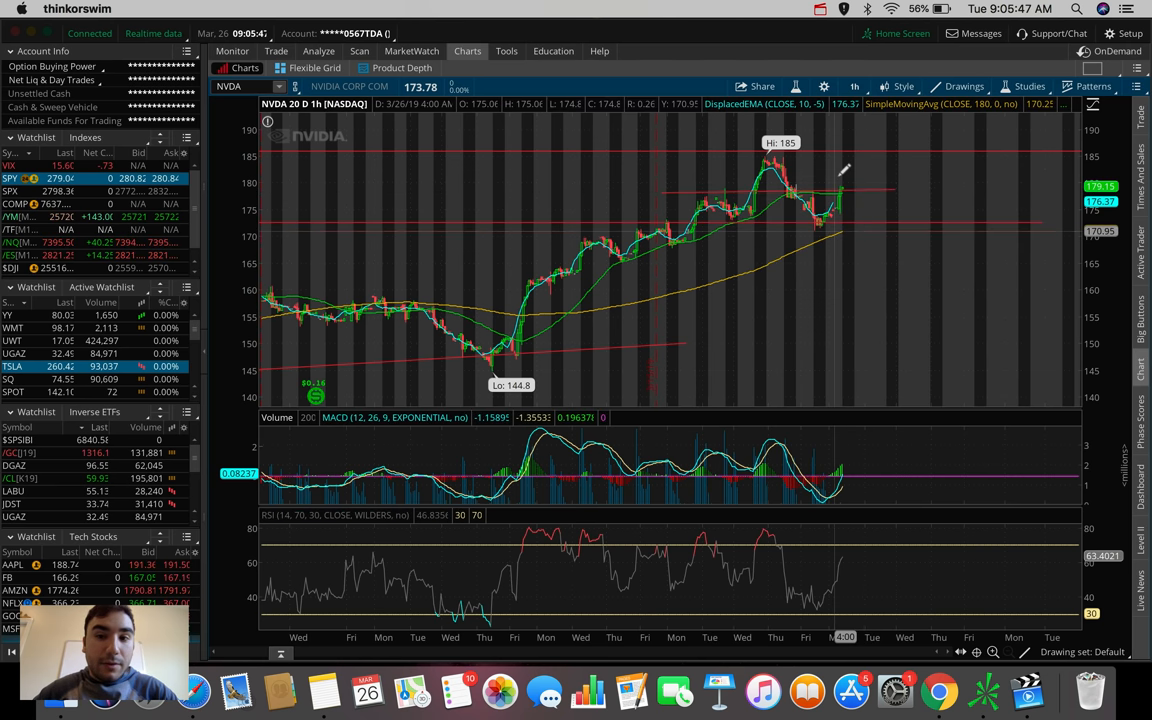
mouse_move(868, 224)
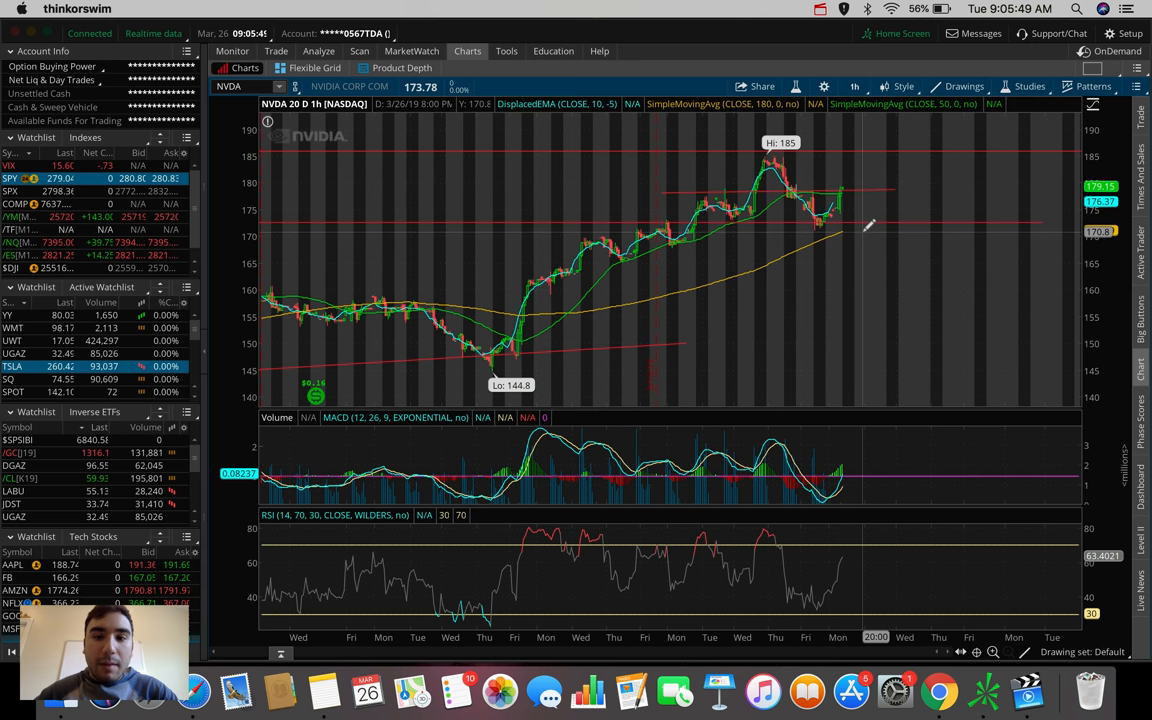
mouse_move(844, 190)
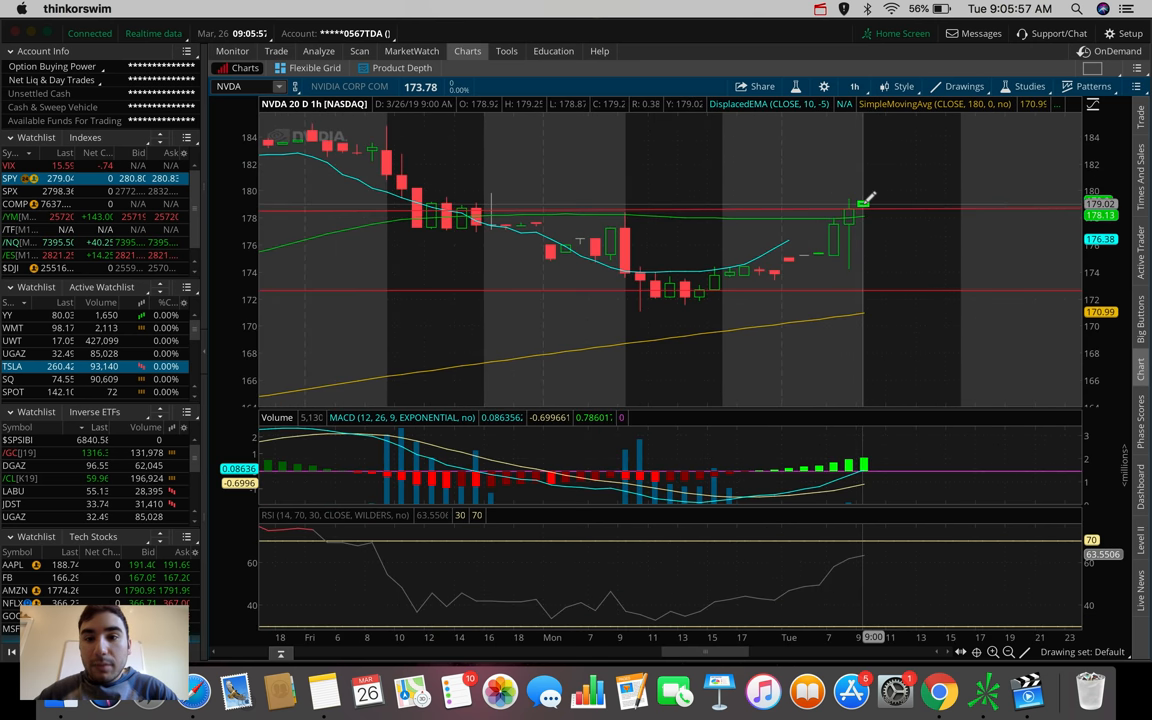
mouse_move(888, 196)
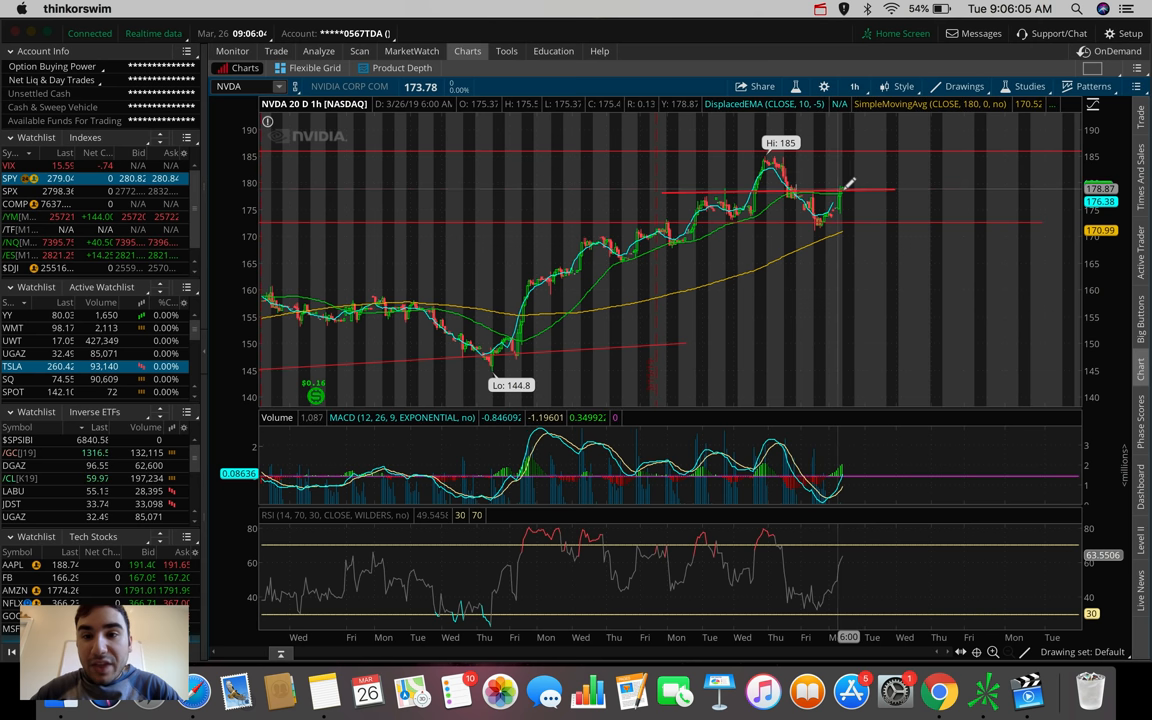
mouse_move(848, 150)
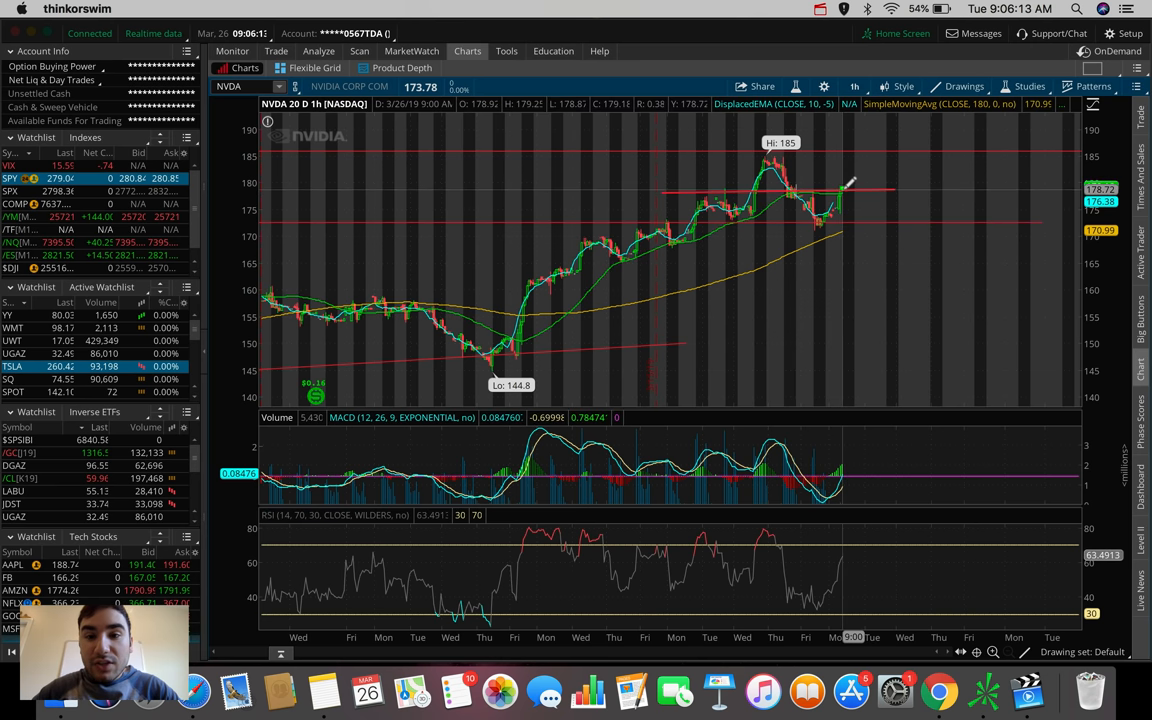
mouse_move(850, 180)
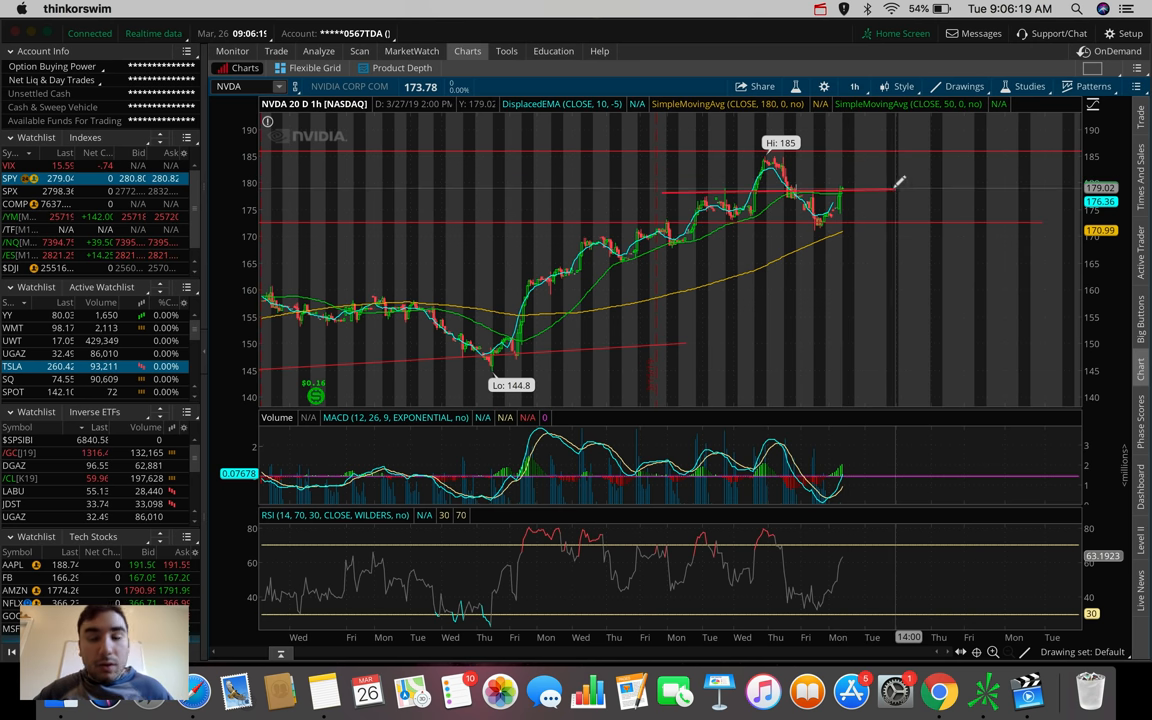
mouse_move(848, 182)
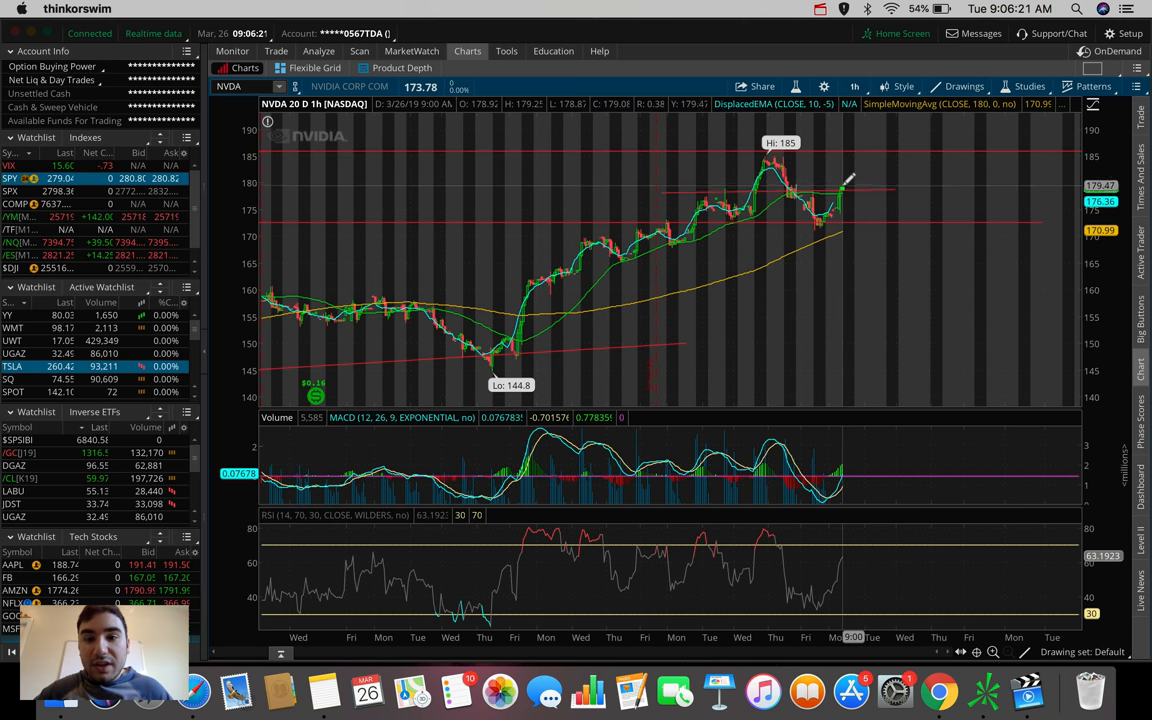
mouse_move(844, 190)
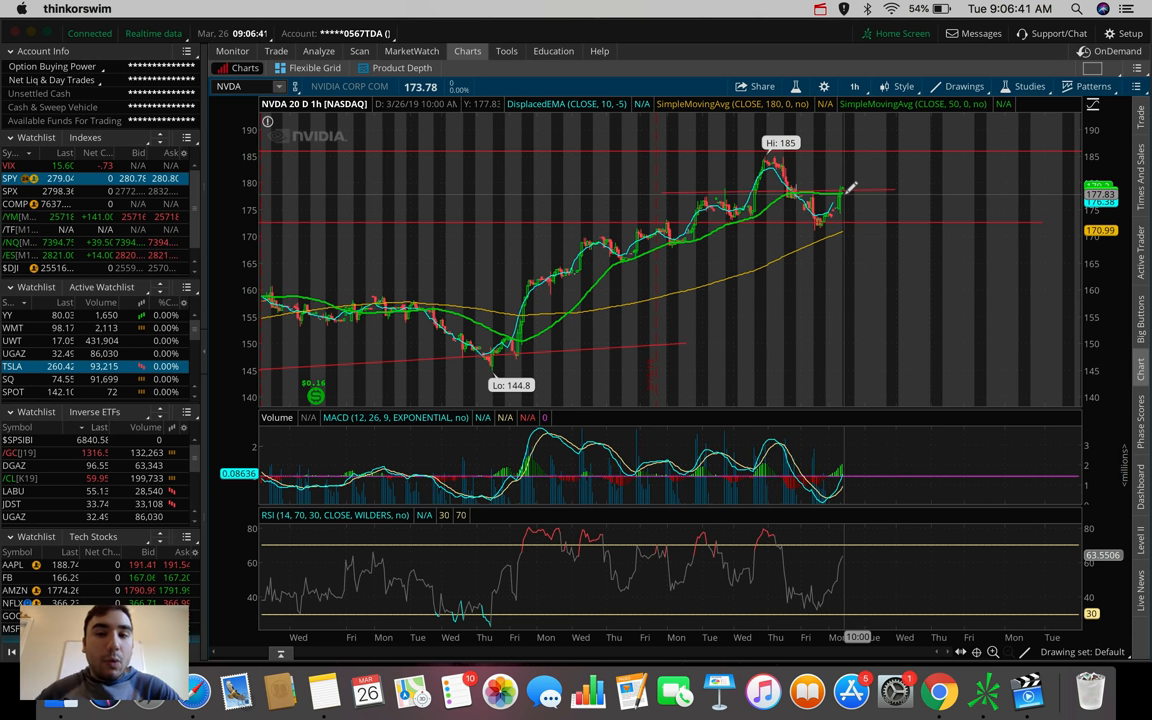
- Set NVDA back to 180 D:4h, then load TSLA from the watchlist
left_click(856, 86)
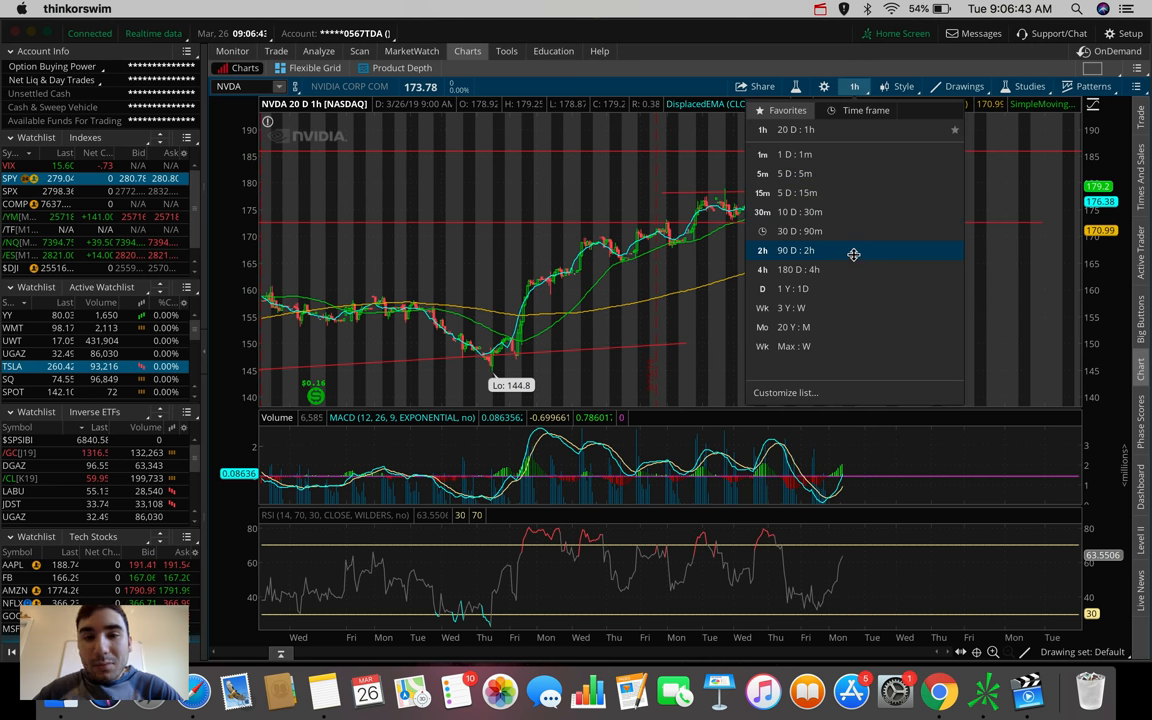
left_click(798, 268)
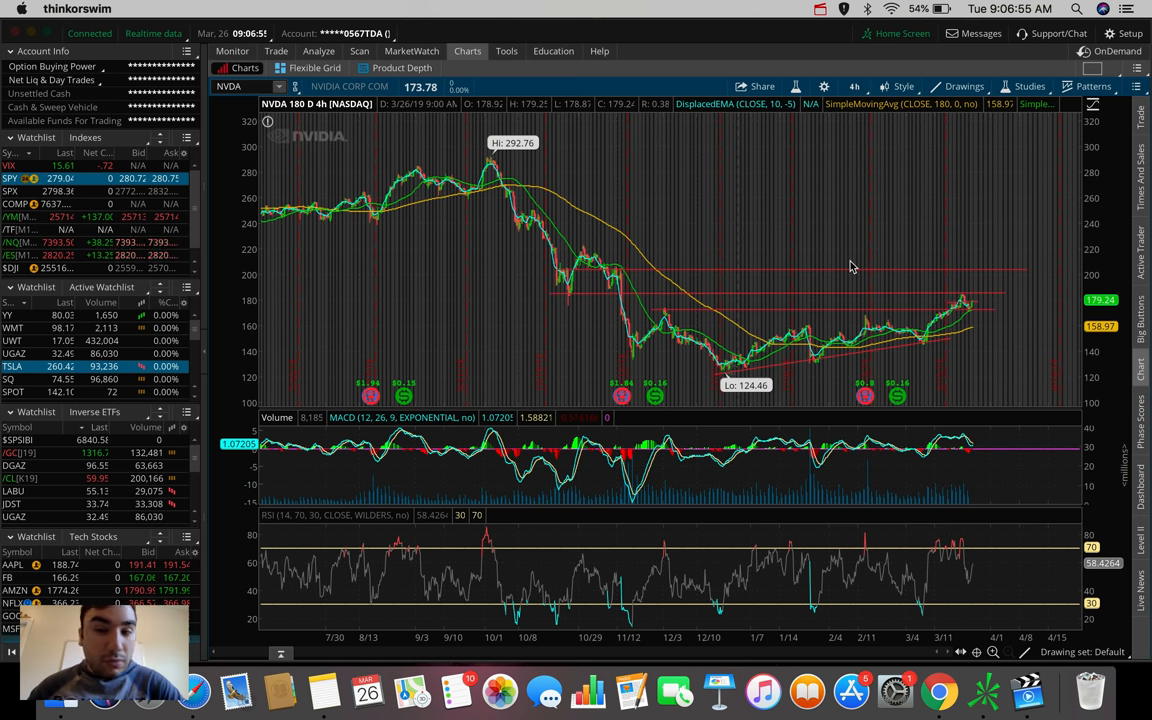
mouse_move(244, 332)
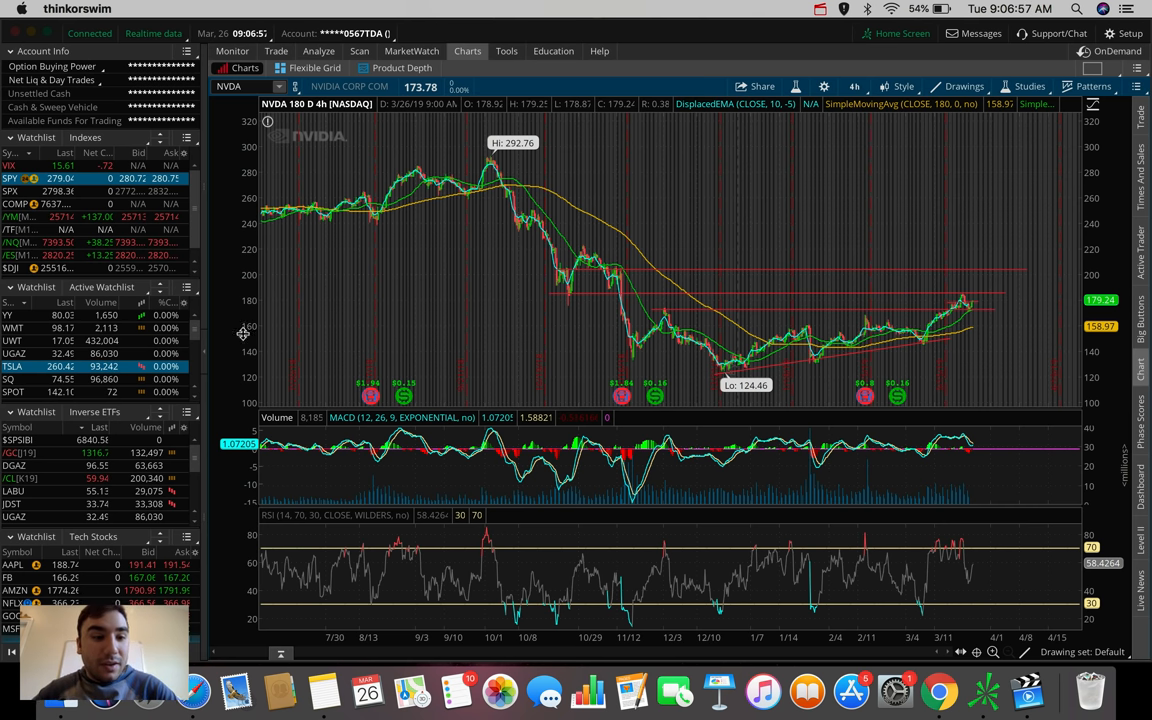
left_click(12, 366)
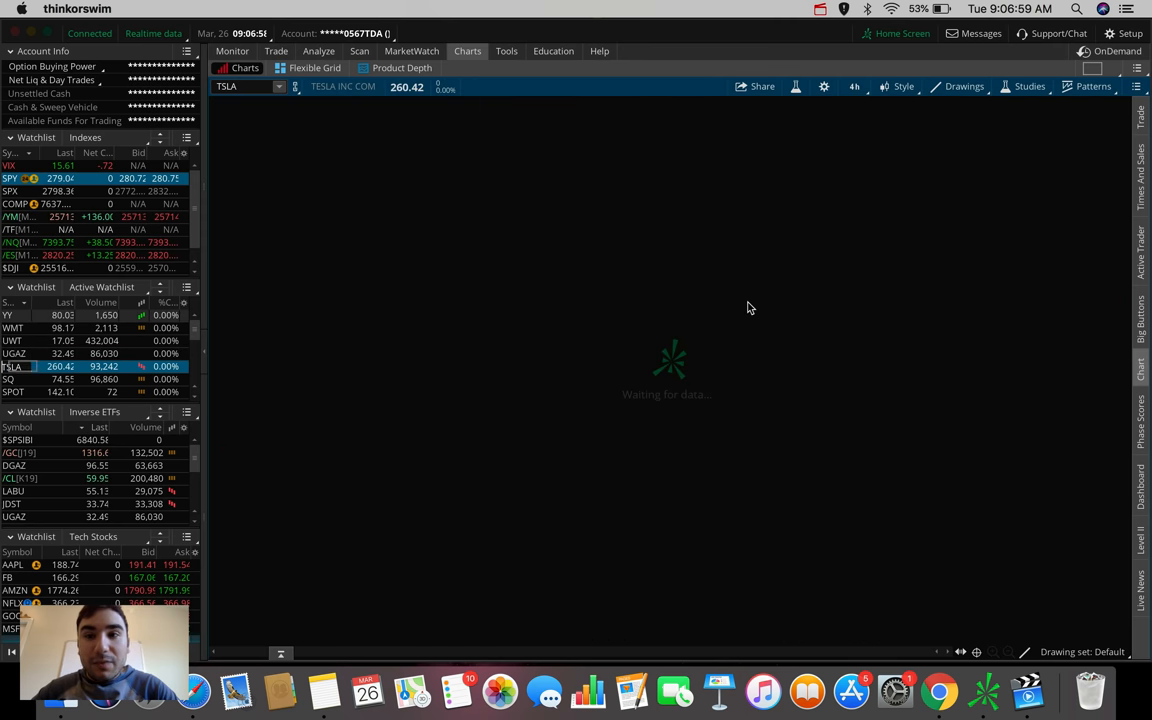